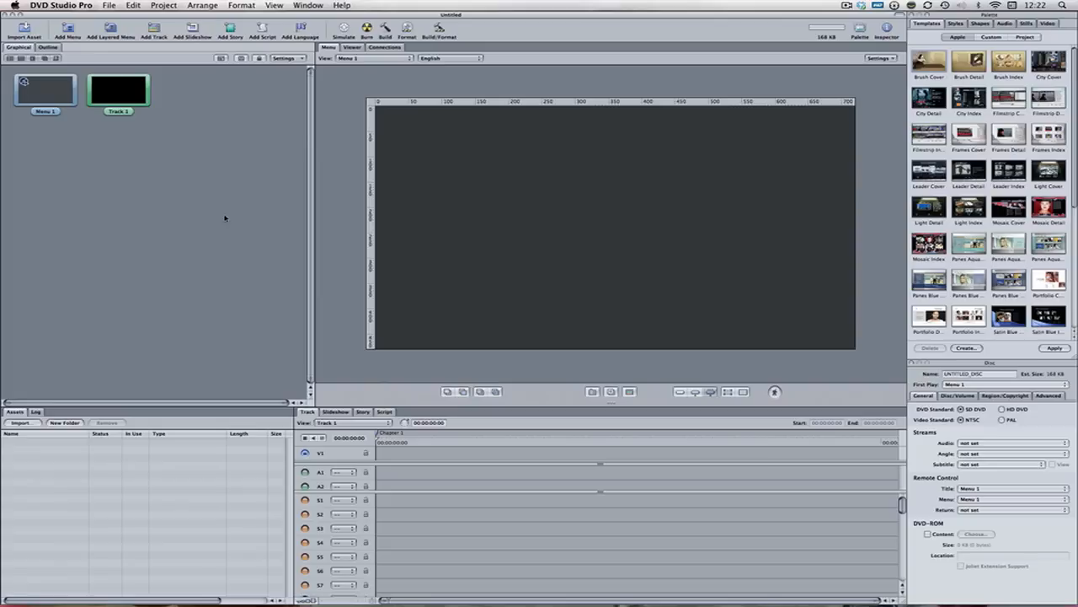
pyautogui.moveTo(179, 239)
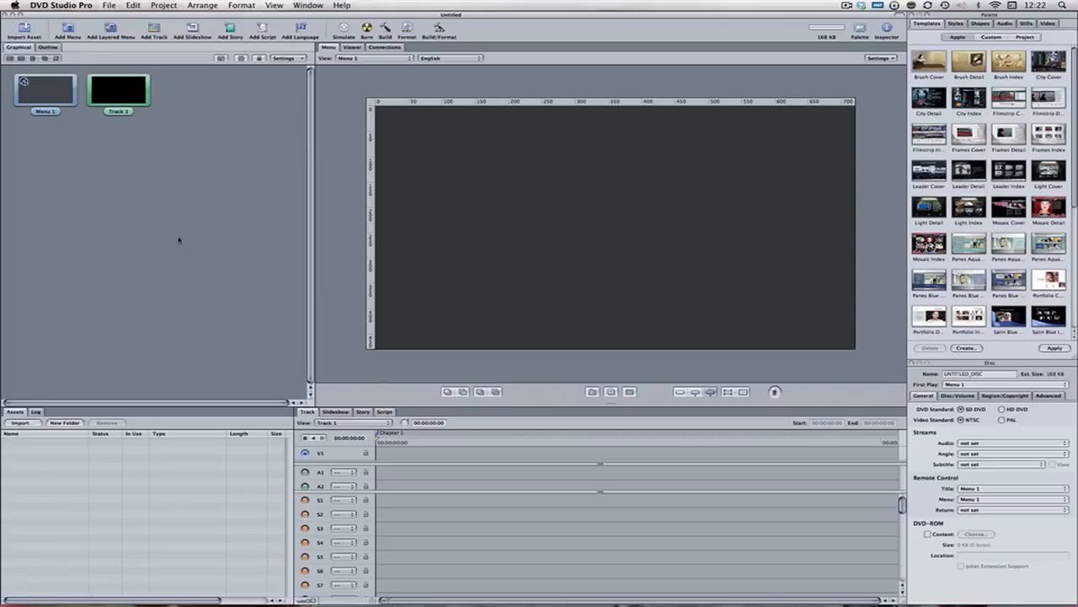
pyautogui.moveTo(24, 457)
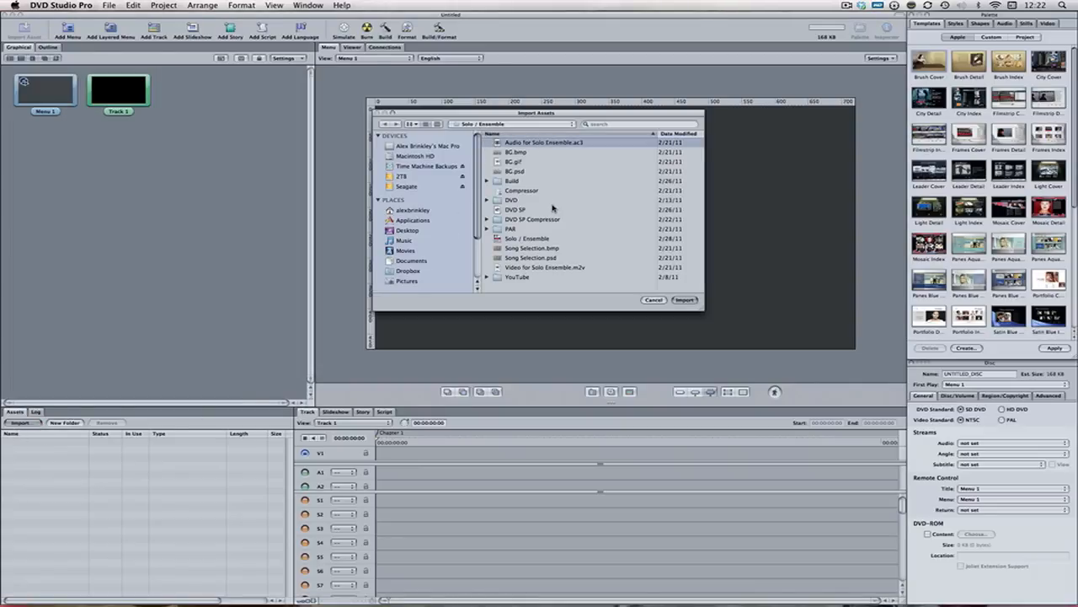
# Import Audio for Solo Ensemble.ac3 and Video for Solo Ensemble.m2v as project assets
pyautogui.click(546, 267)
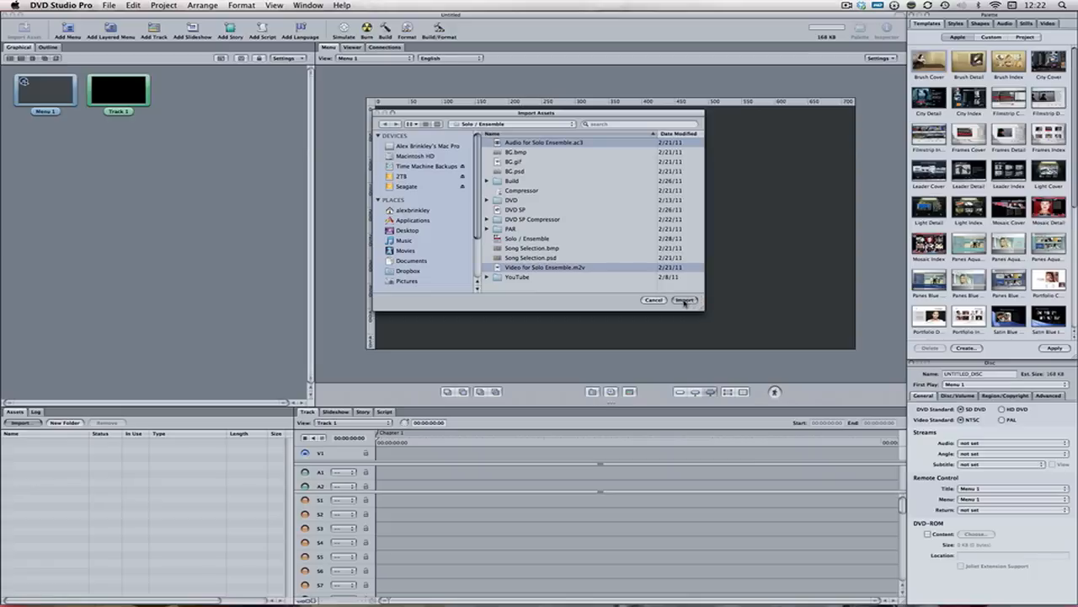
pyautogui.click(684, 300)
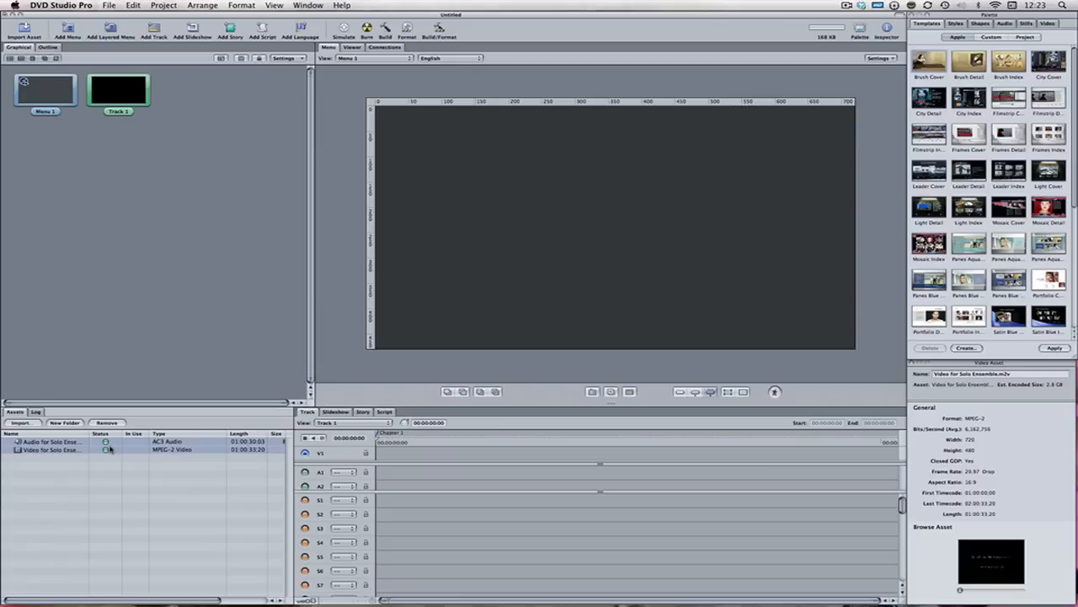
pyautogui.moveTo(148, 507)
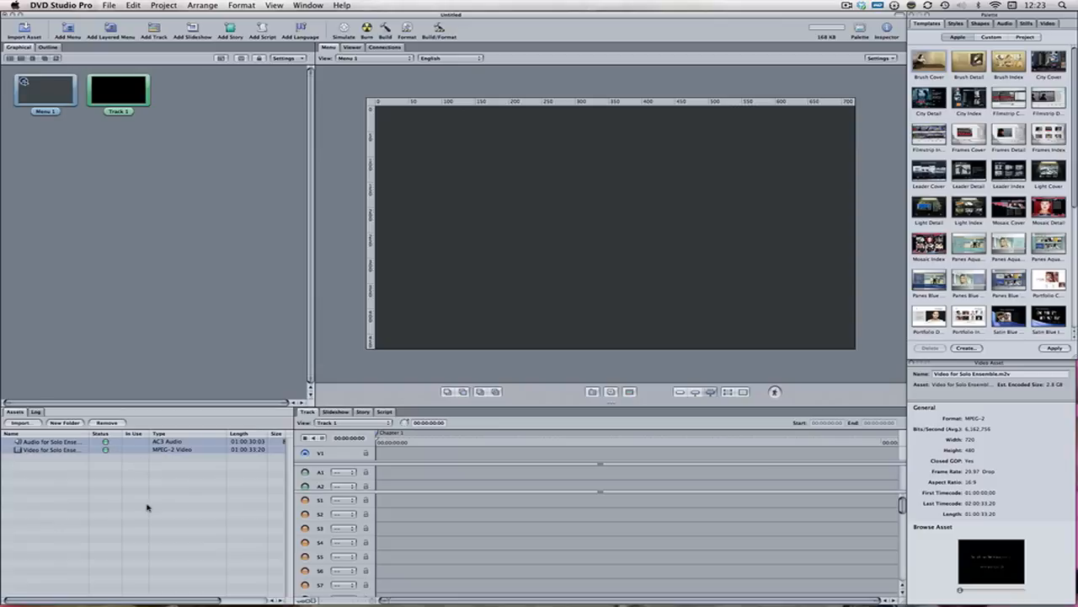
# Build a Solo Ensemble track from both assets and drop the parchment template onto Menu 1
pyautogui.click(50, 441)
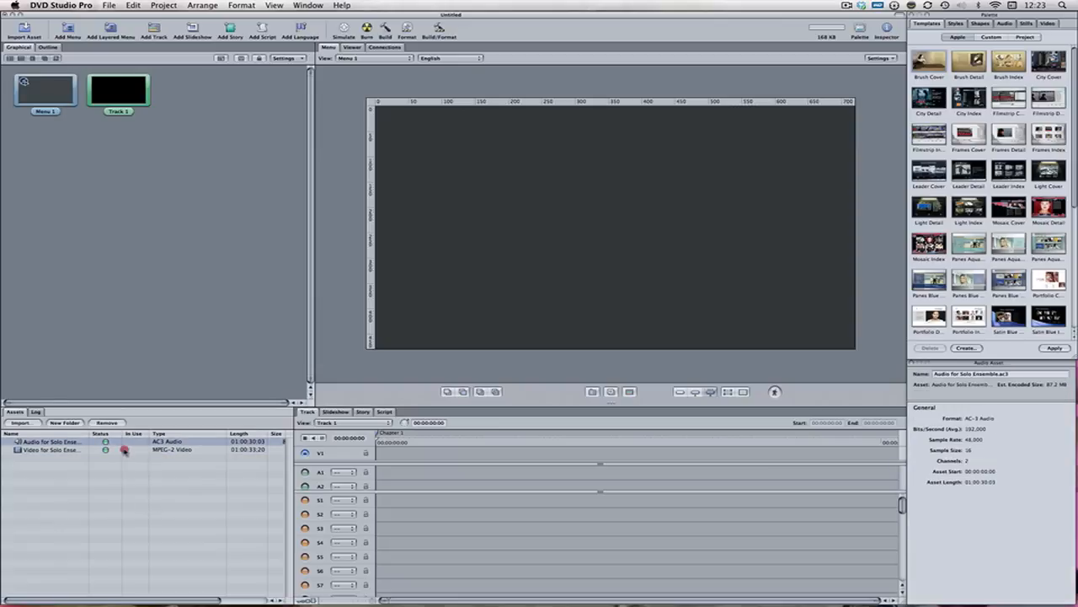
pyautogui.click(50, 448)
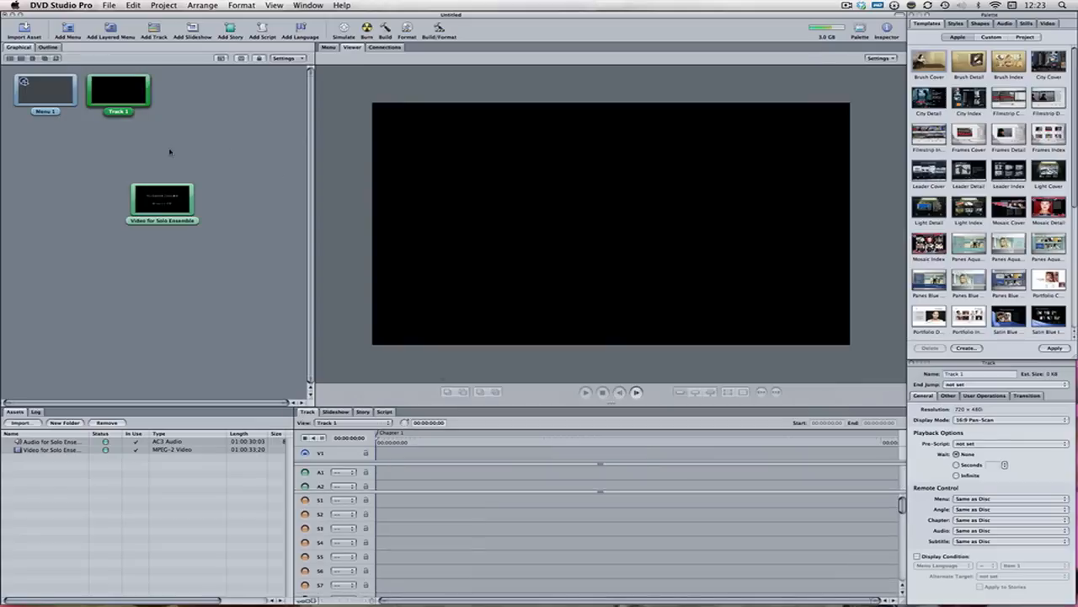
pyautogui.doubleClick(162, 201)
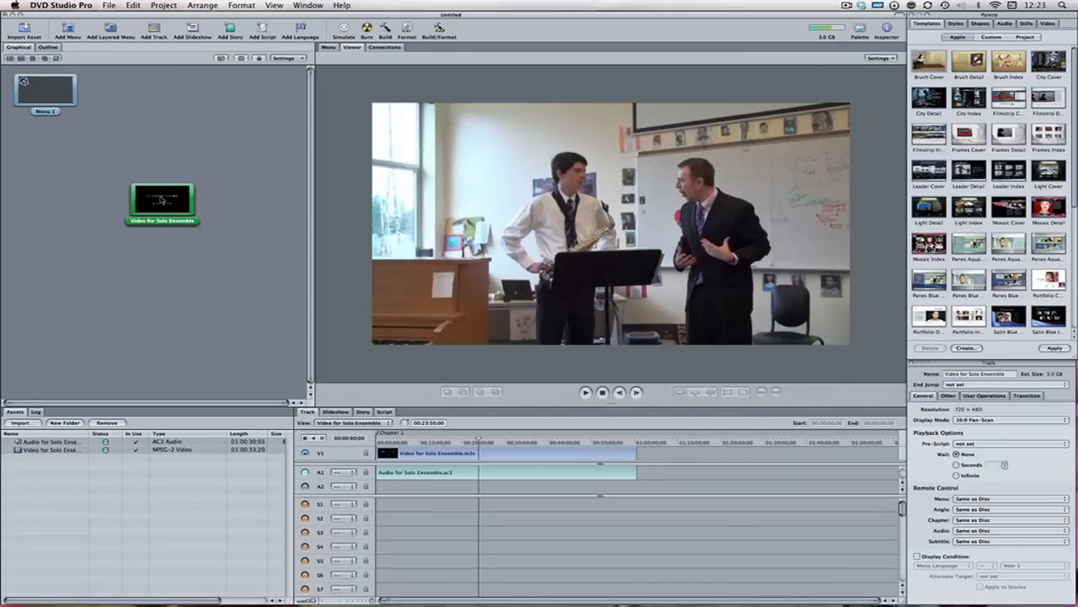
pyautogui.moveTo(160, 202); pyautogui.dragTo(155, 94)
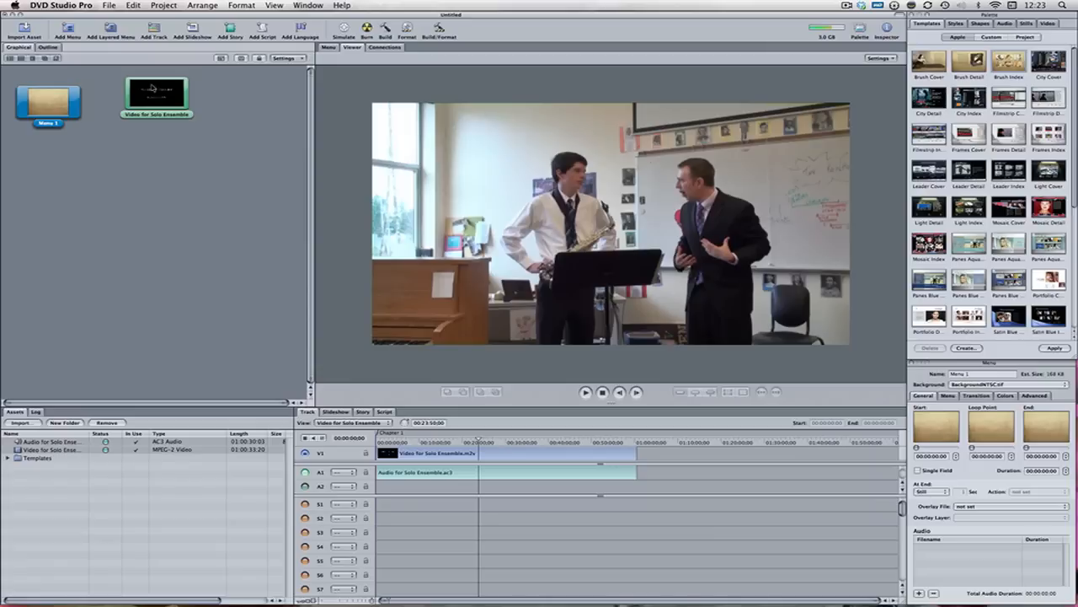
# Name the templated menu 'Title' and set it as the disc's first-play item
pyautogui.click(155, 110)
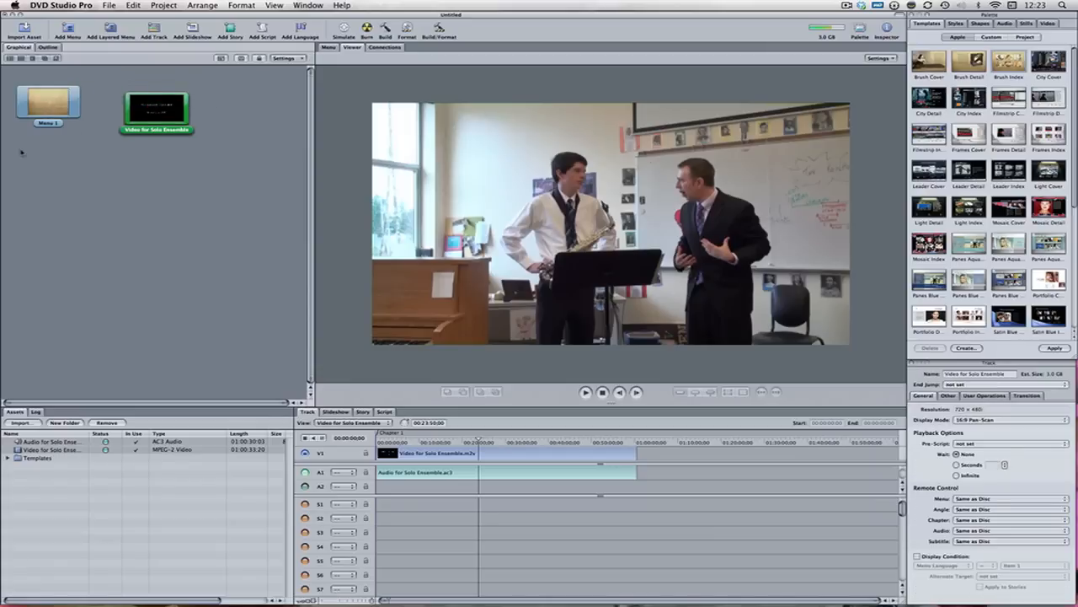
pyautogui.click(47, 105)
pyautogui.write('Title')
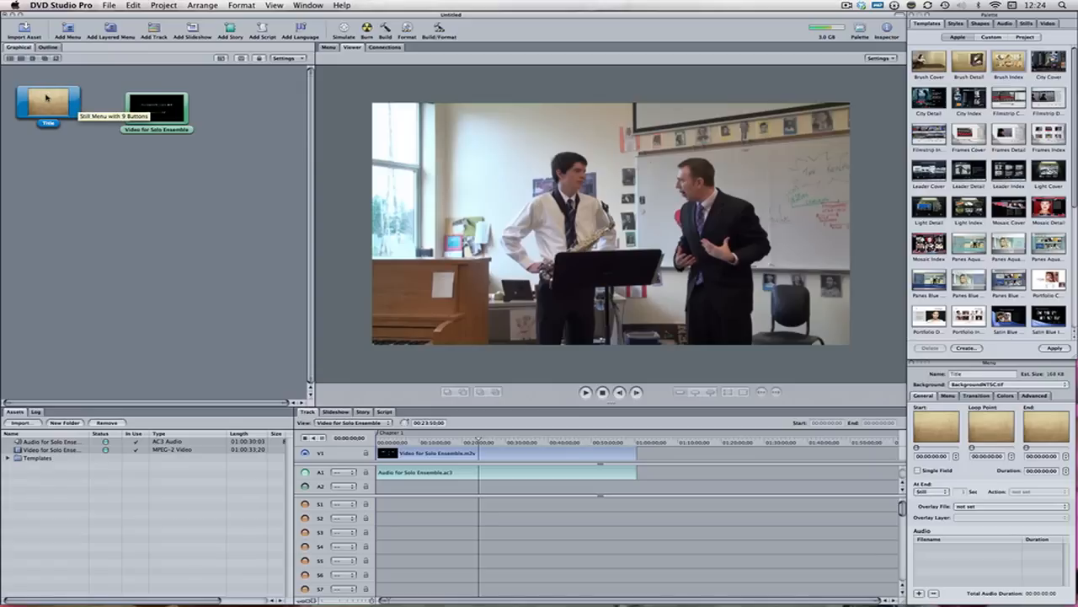
pyautogui.rightClick(47, 96)
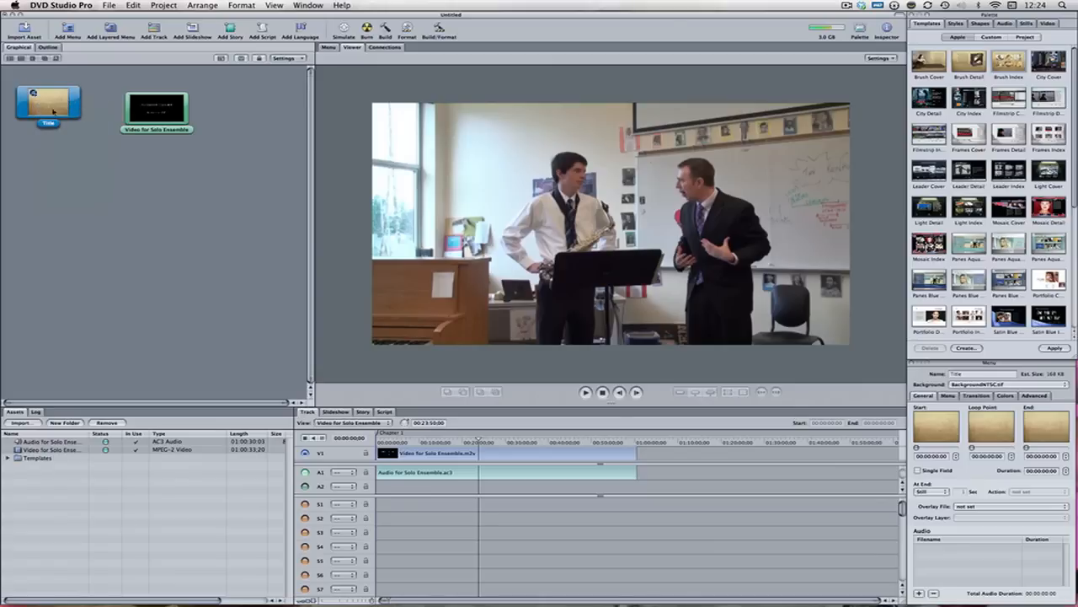
pyautogui.moveTo(49, 105)
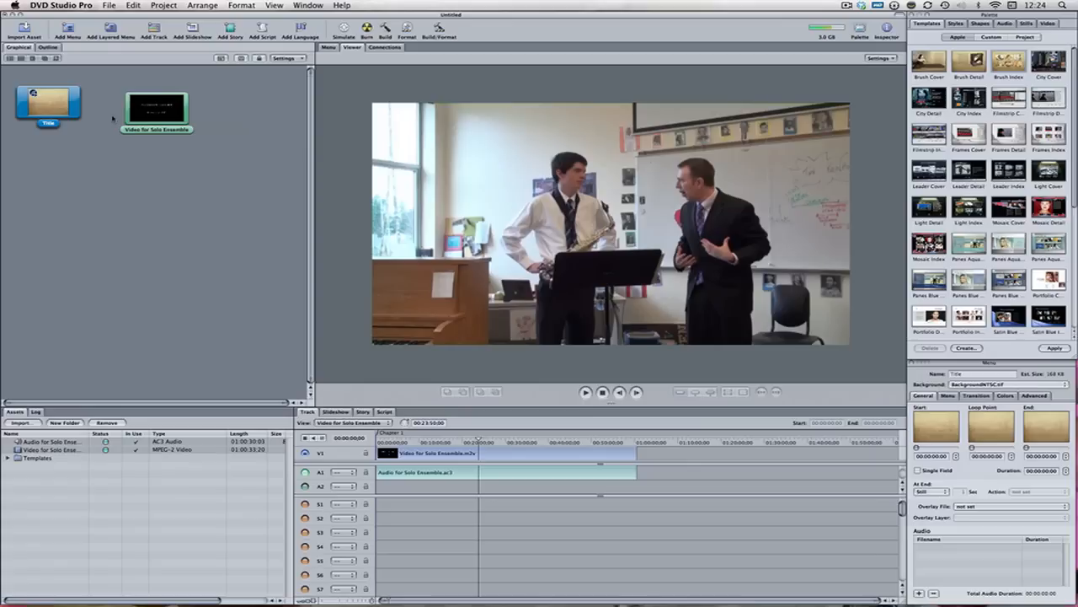
pyautogui.click(155, 110)
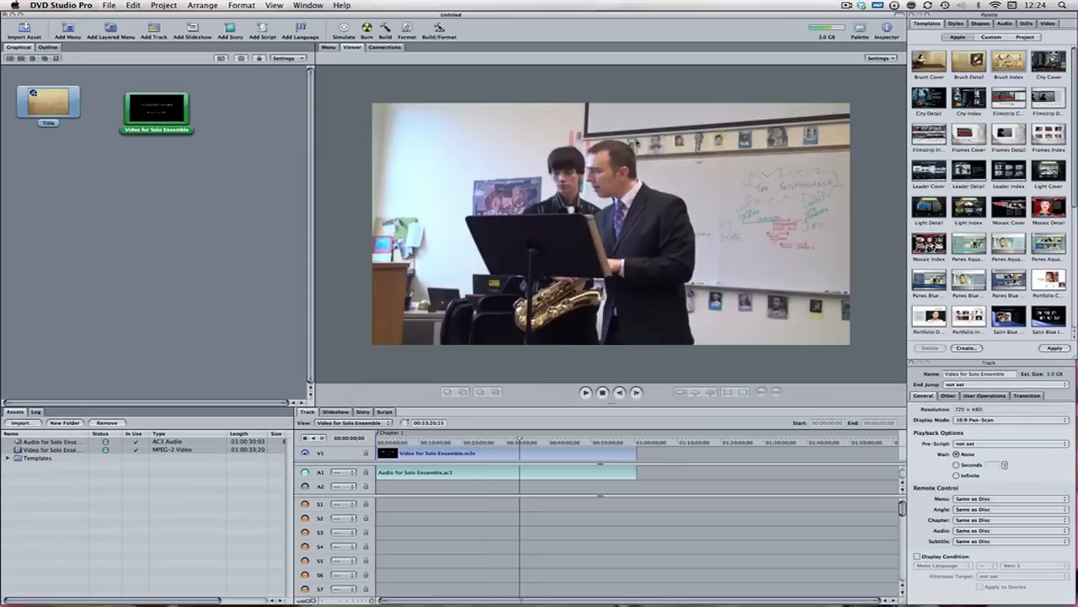
# Edit the Title menu and set its Display Mode to 16:9 Letterbox
pyautogui.click(47, 101)
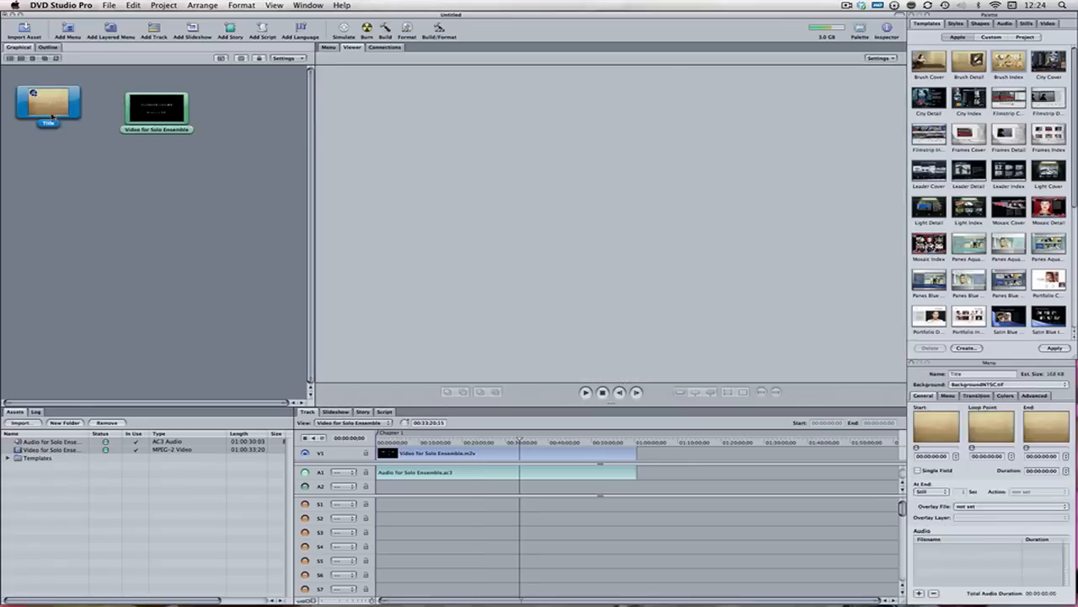
pyautogui.doubleClick(47, 103)
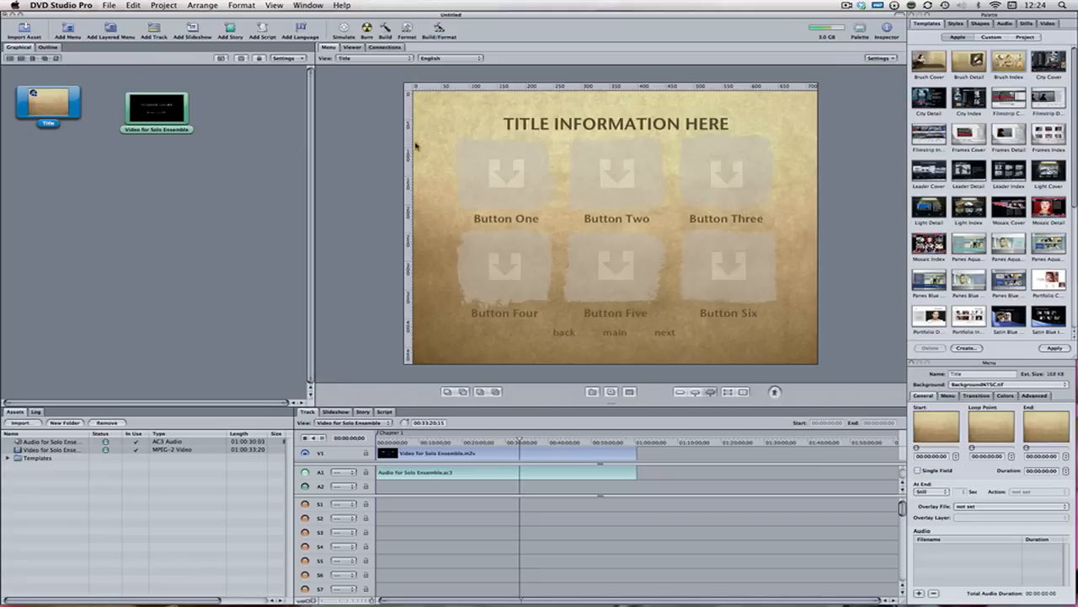
pyautogui.moveTo(819, 361)
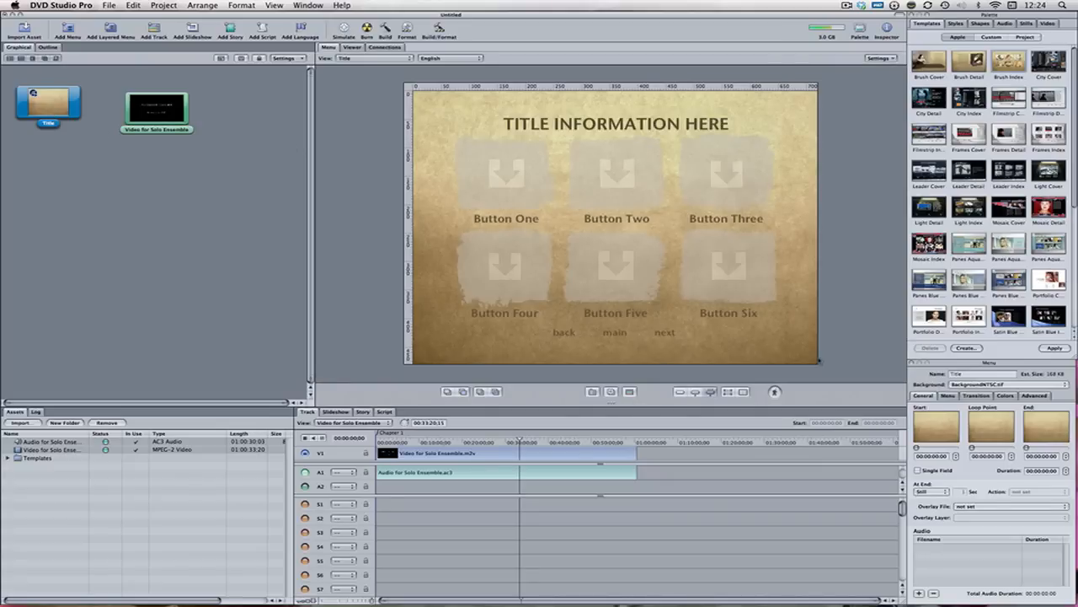
pyautogui.moveTo(846, 278)
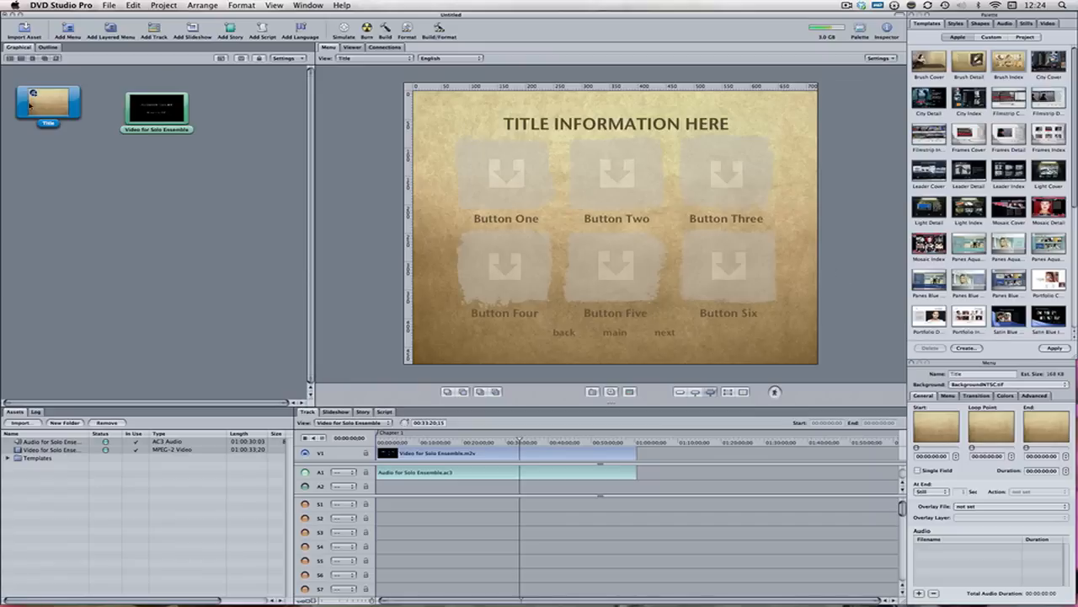
pyautogui.moveTo(111, 138)
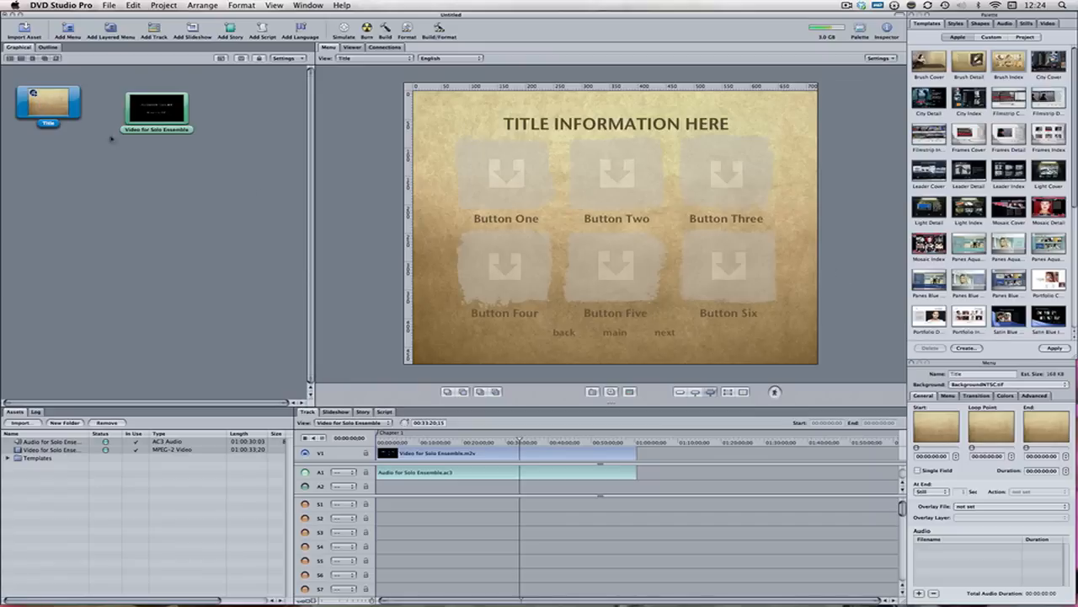
pyautogui.click(802, 380)
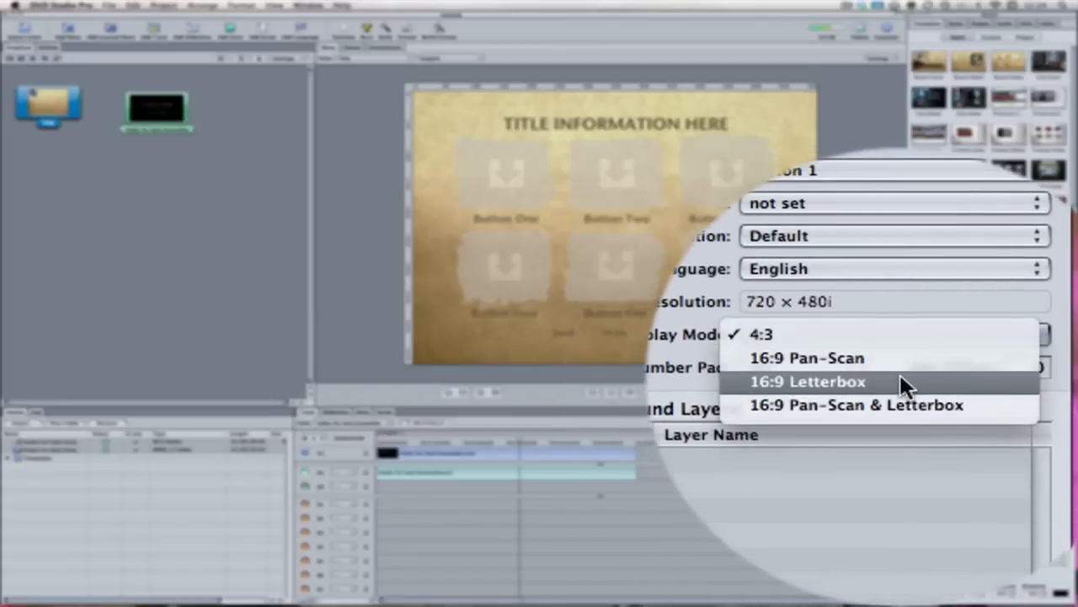
pyautogui.click(805, 381)
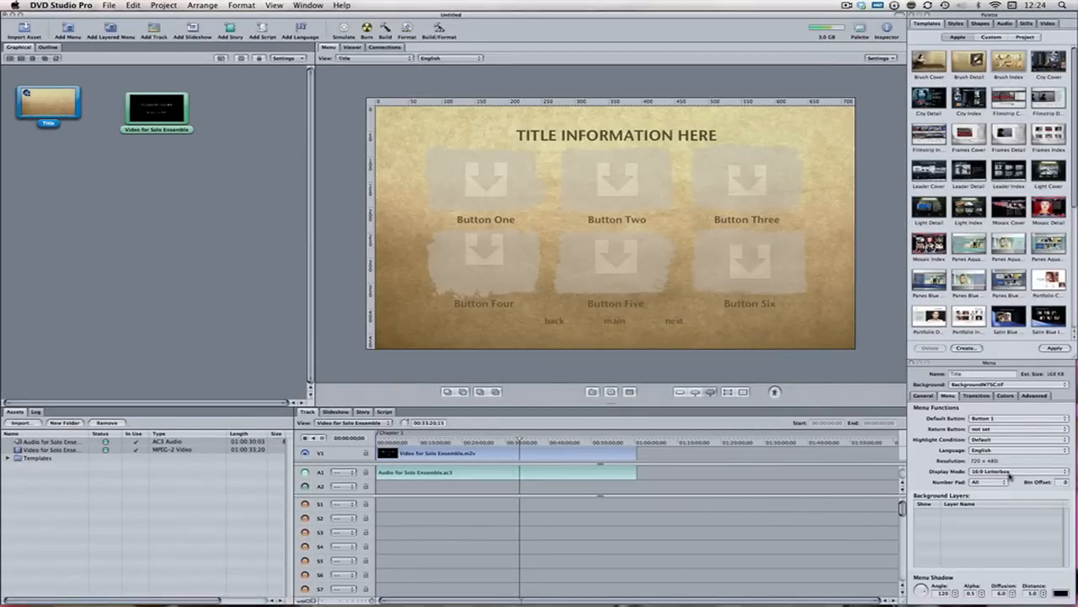
pyautogui.click(1045, 472)
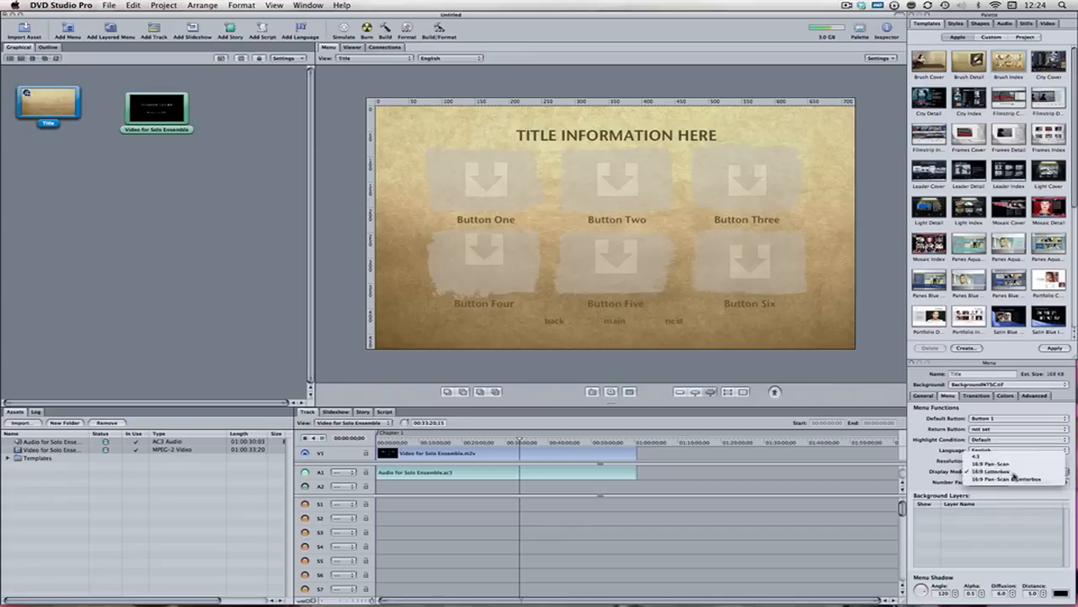
pyautogui.click(244, 251)
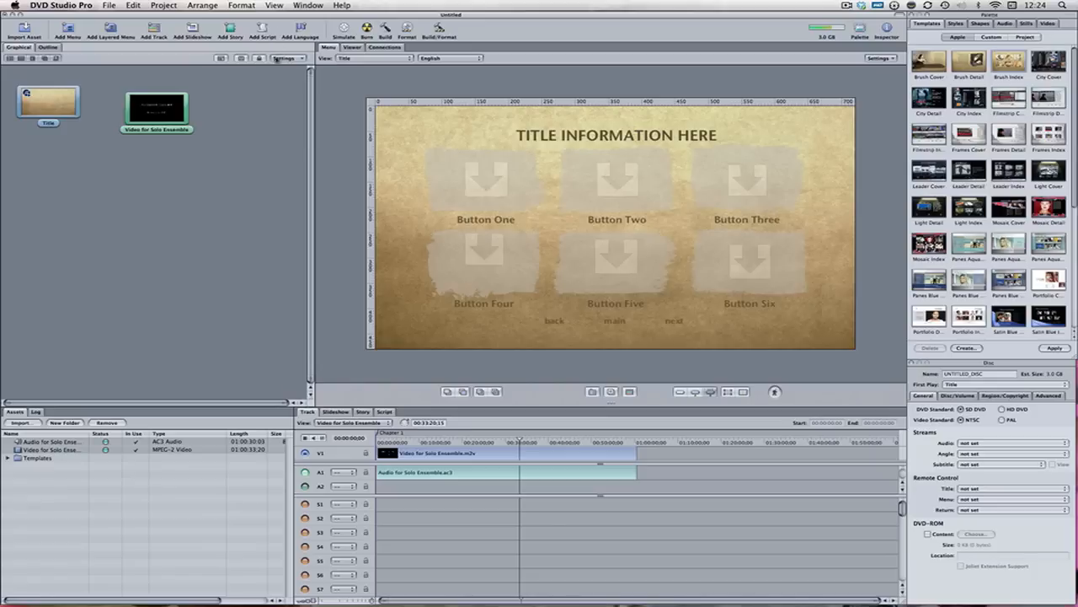
# Simulate the Title menu, change the preview display mode and activate Button Three
pyautogui.click(47, 104)
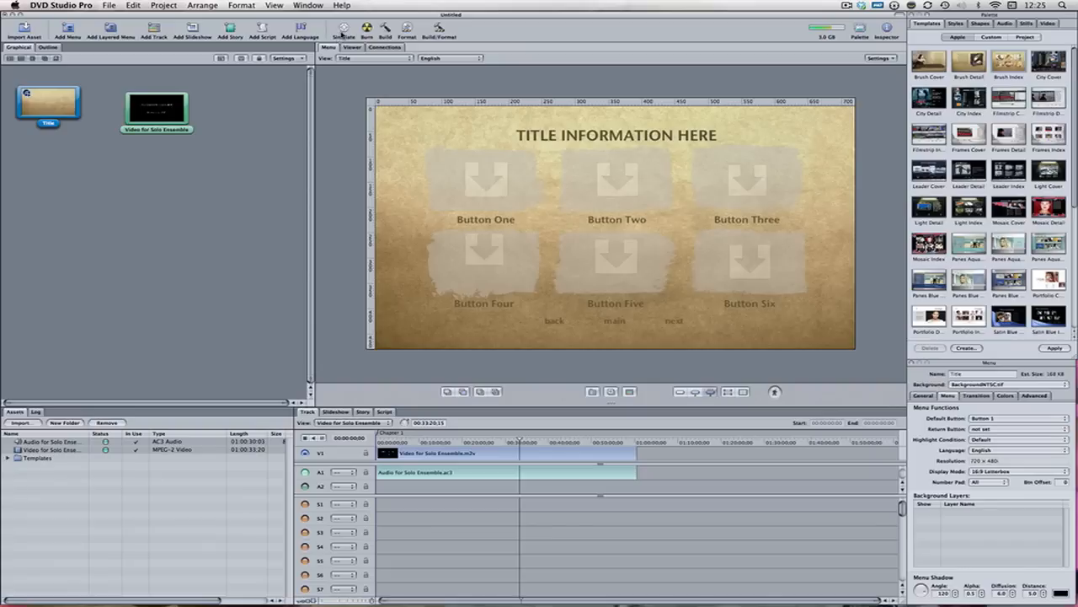
pyautogui.click(342, 31)
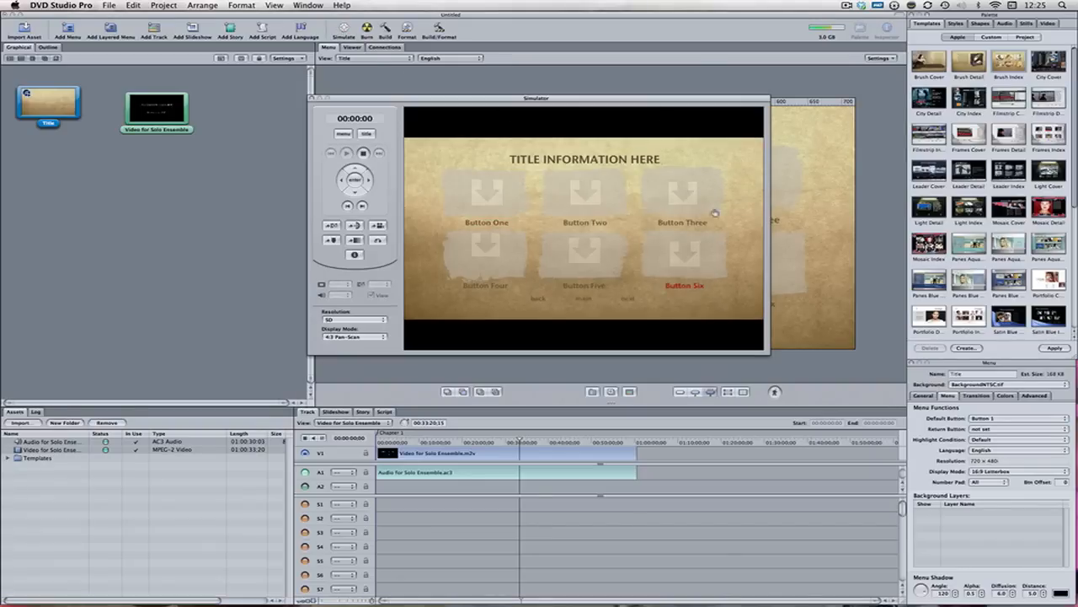
pyautogui.moveTo(728, 271)
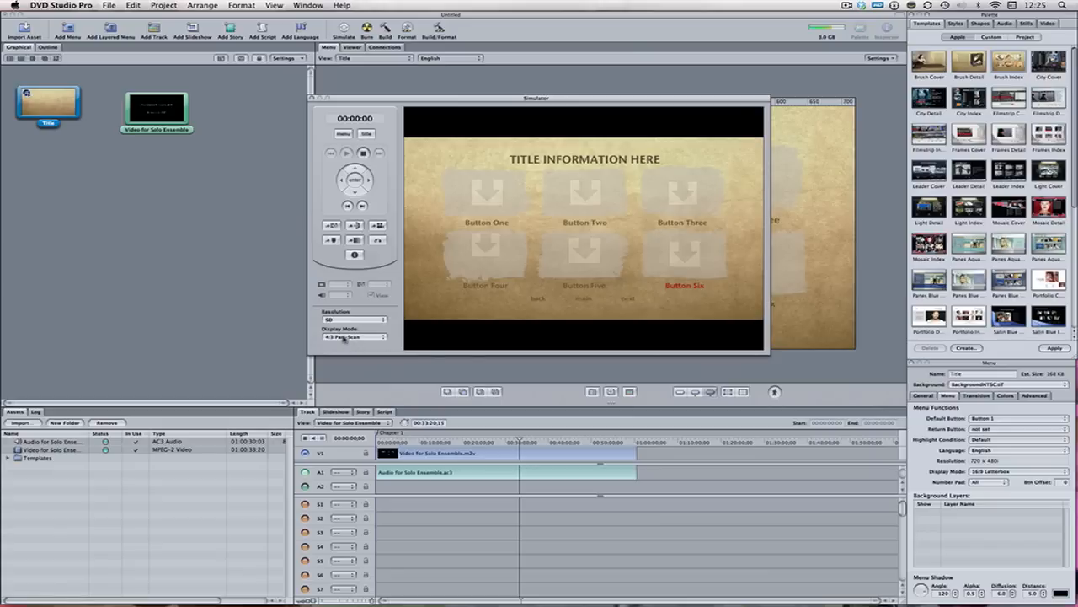
pyautogui.click(351, 337)
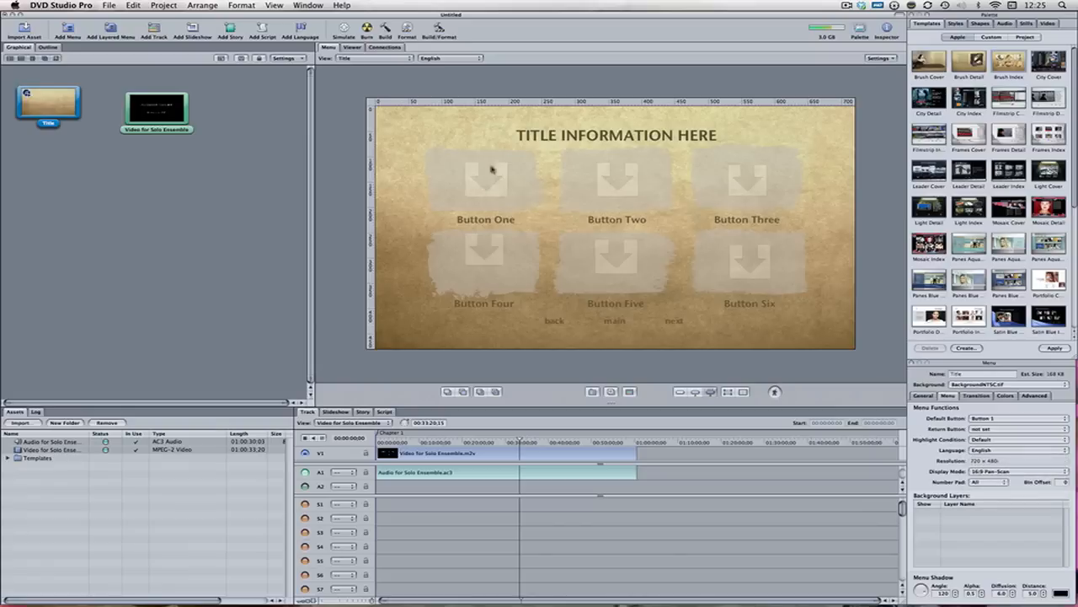
pyautogui.click(344, 31)
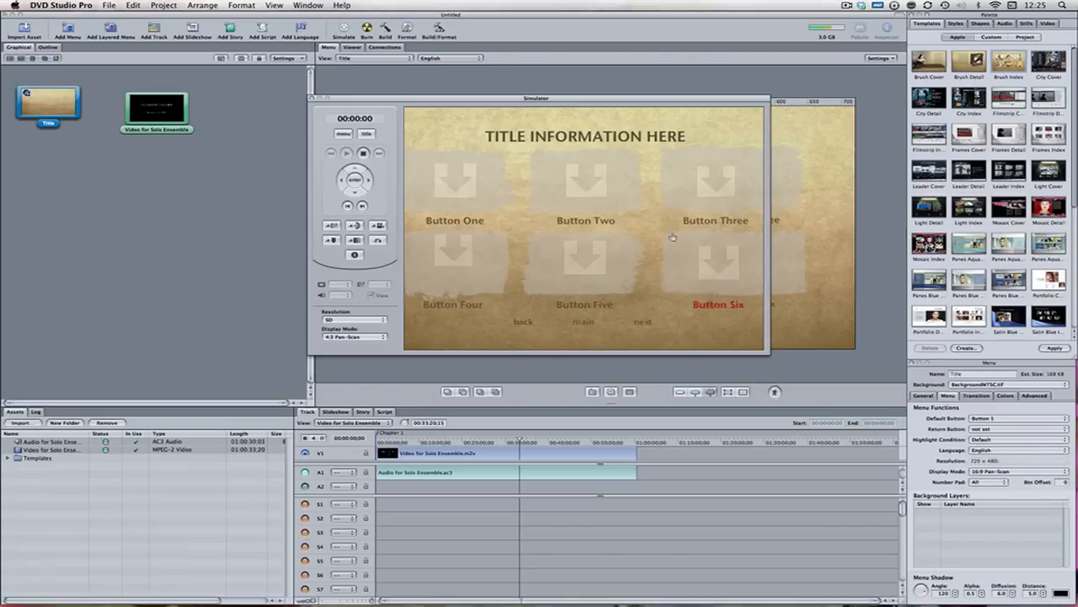
pyautogui.click(715, 219)
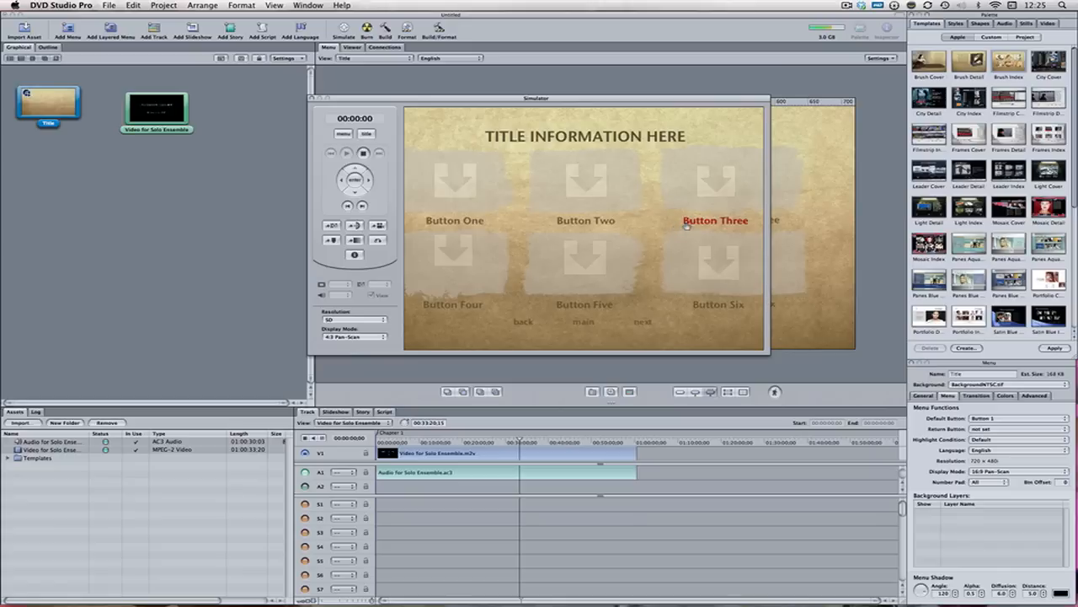
pyautogui.moveTo(711, 216)
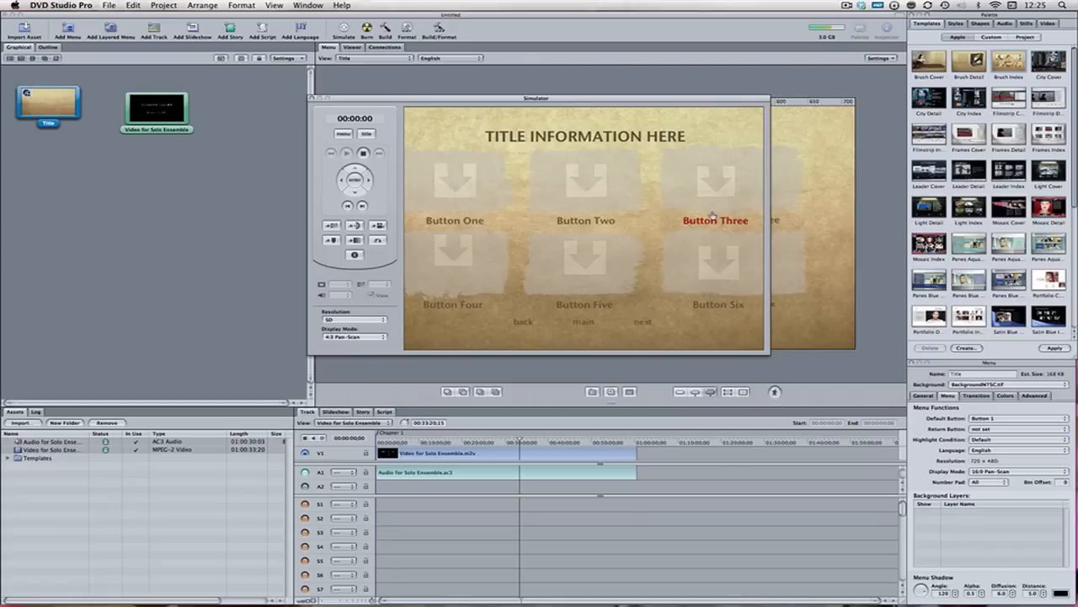
pyautogui.click(352, 329)
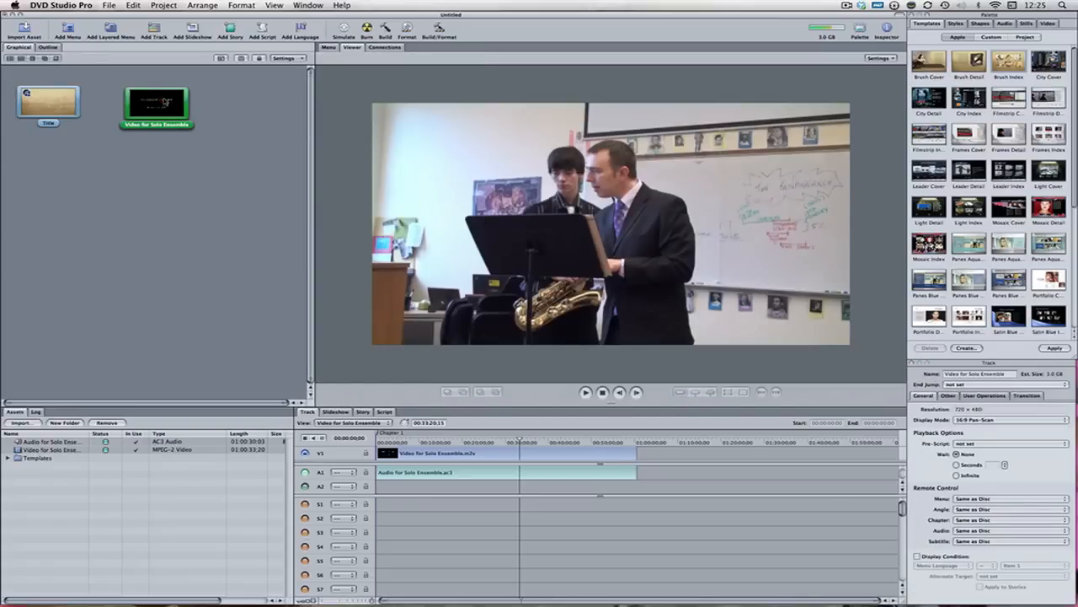
pyautogui.moveTo(155, 102)
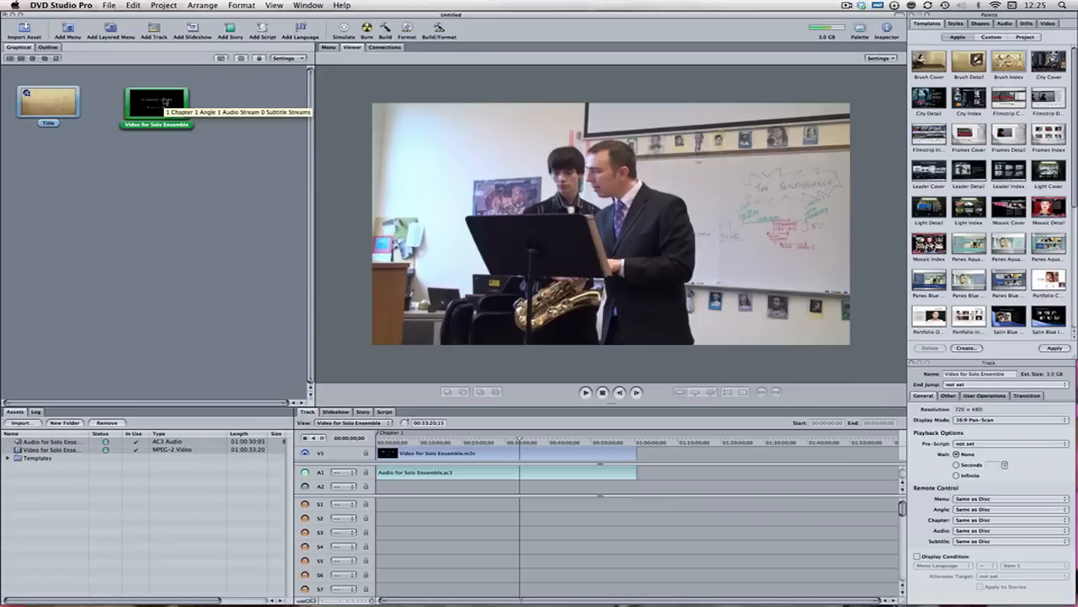
pyautogui.moveTo(177, 150)
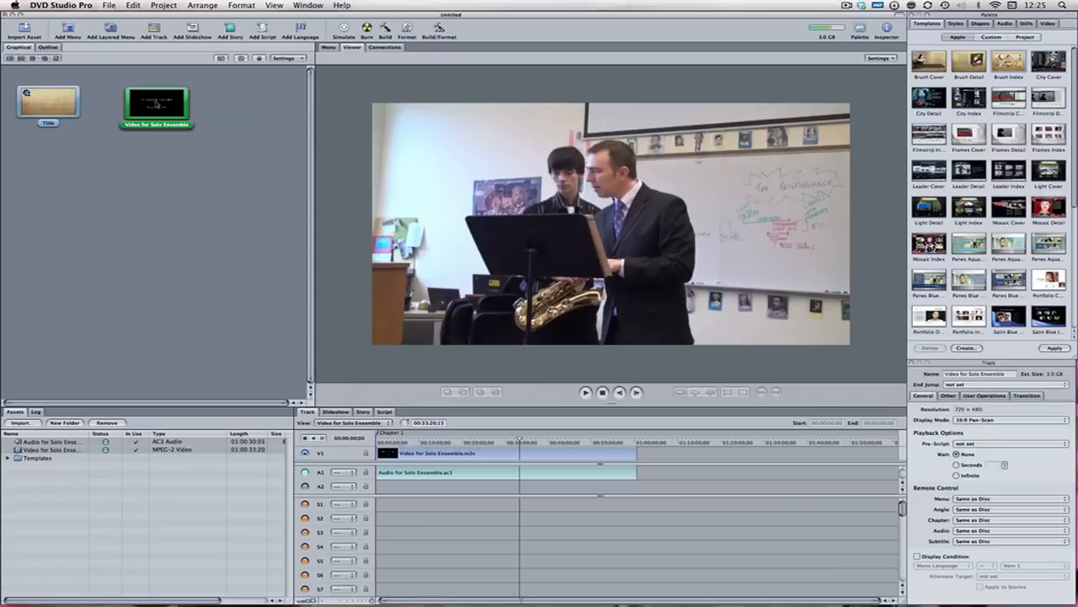
# Reopen the six-button Title menu in the Menu editor
pyautogui.click(48, 101)
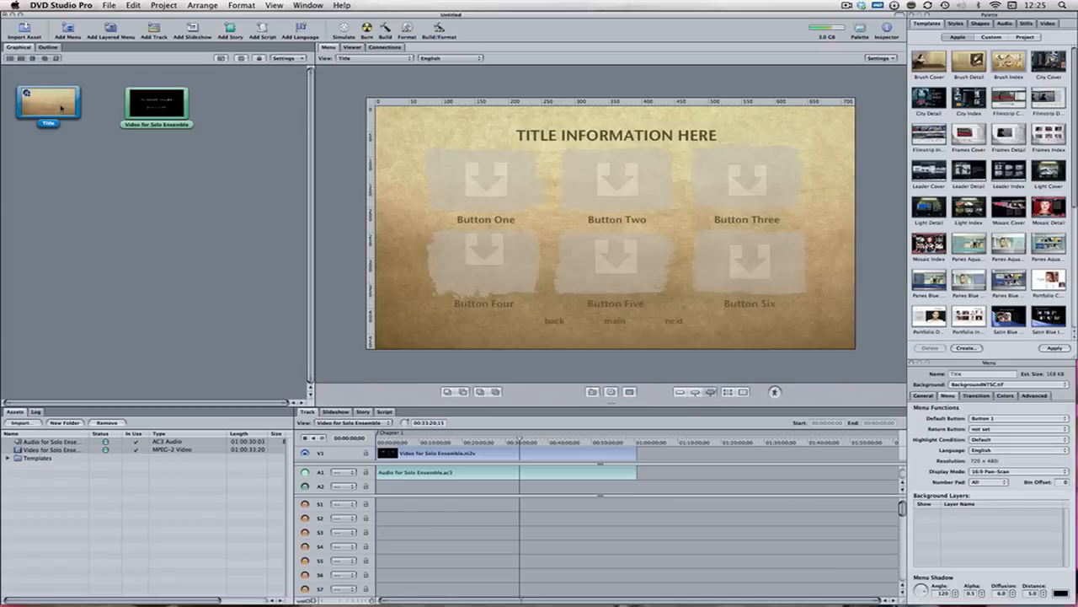
pyautogui.click(485, 182)
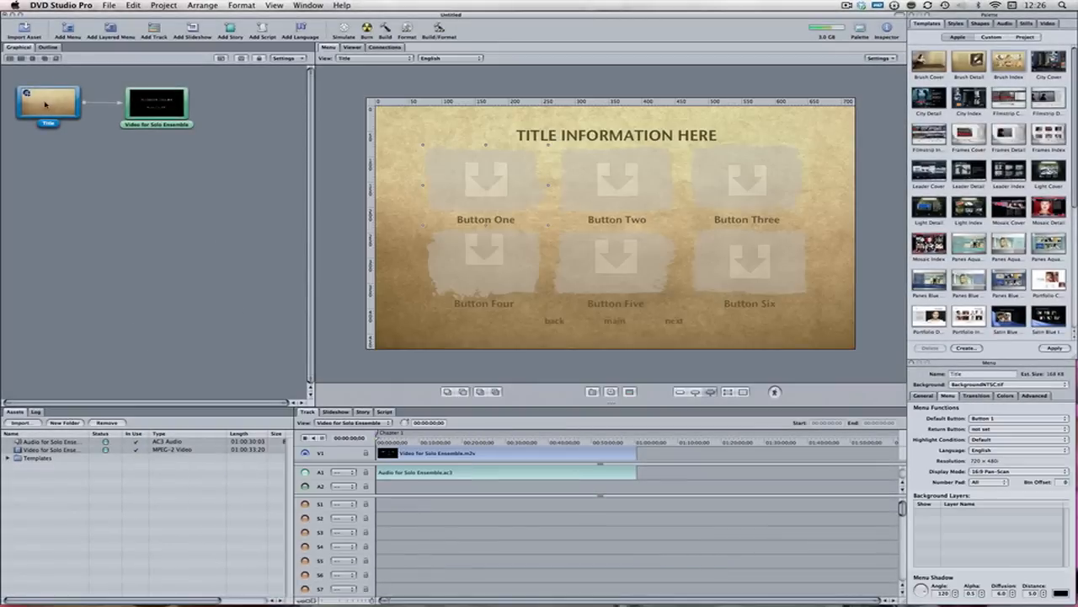
pyautogui.click(344, 30)
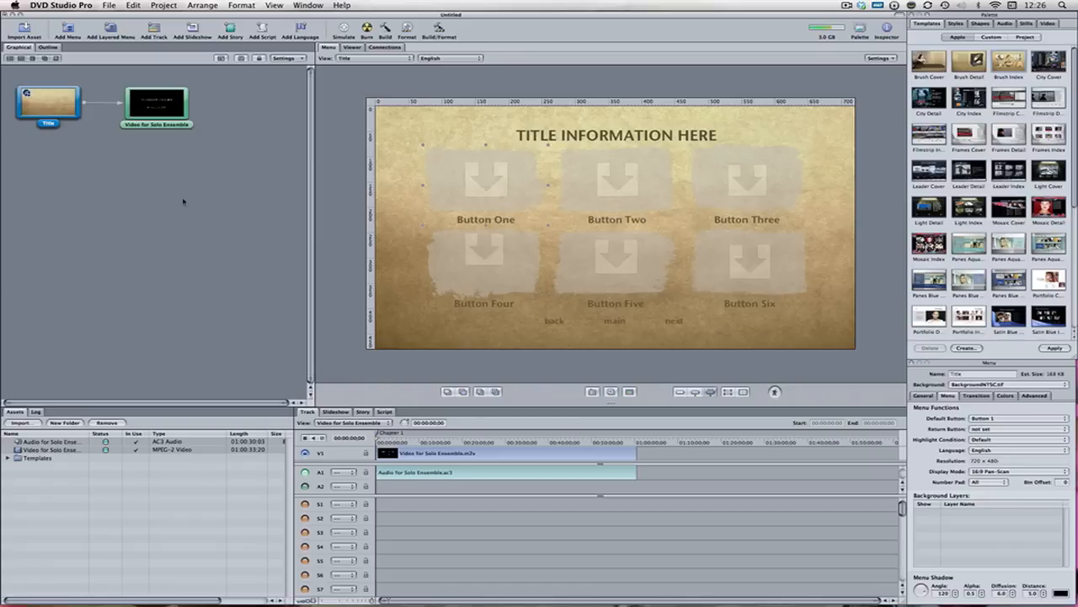
pyautogui.moveTo(206, 105)
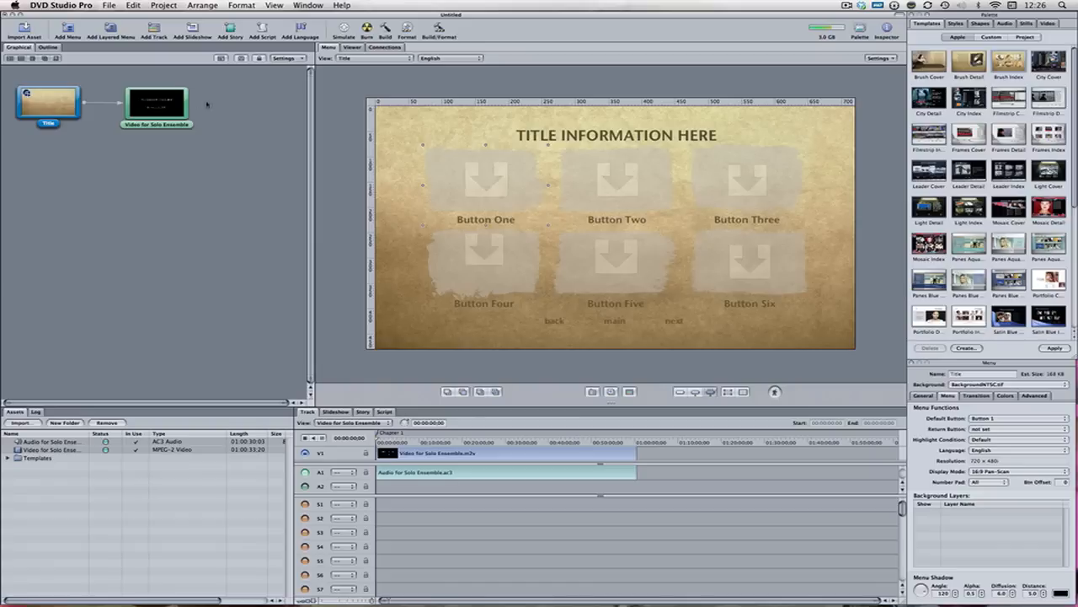
# Set the Title menu and the Solo Ensemble track both to 16:9 Letterbox display
pyautogui.click(205, 104)
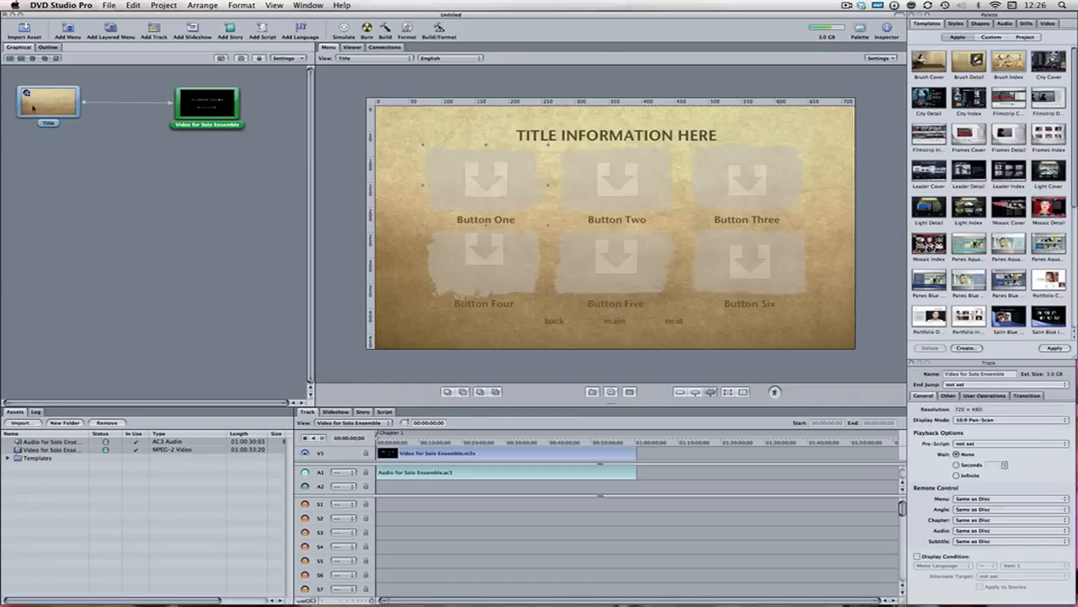
pyautogui.click(47, 101)
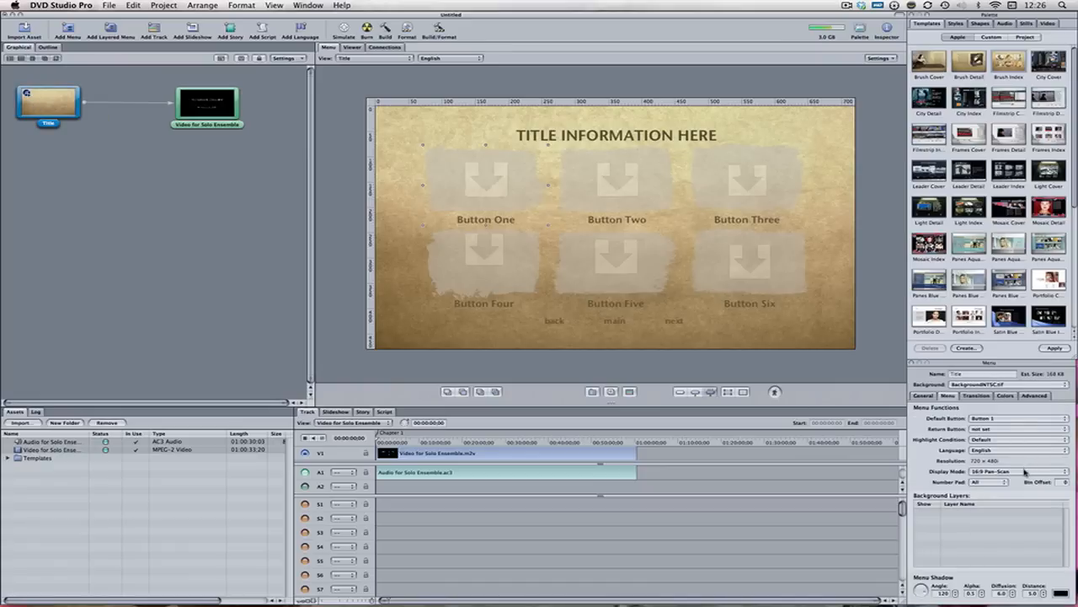
pyautogui.click(1020, 472)
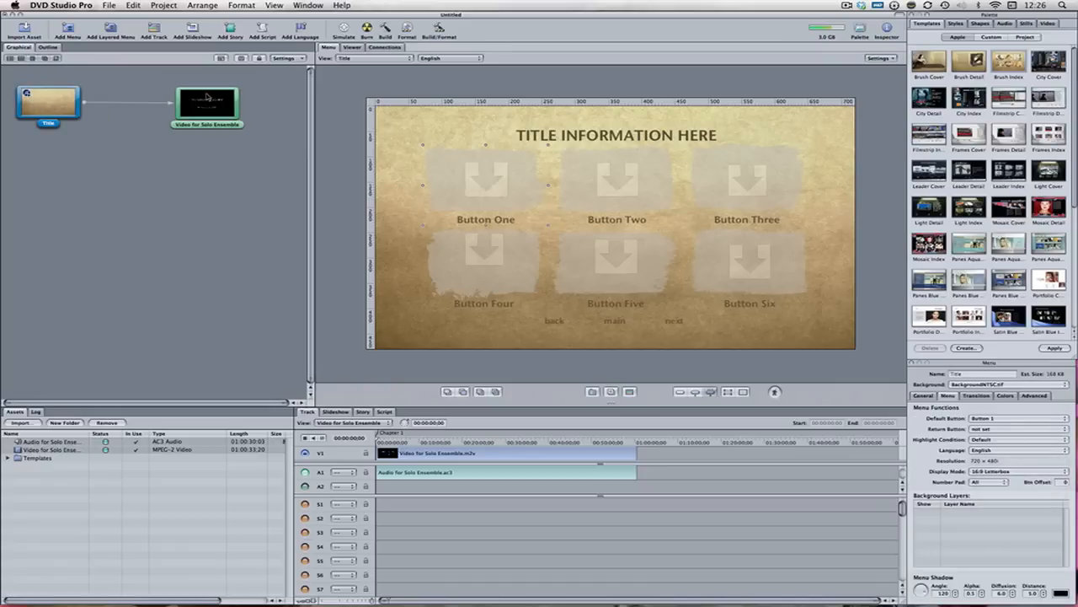
pyautogui.click(206, 101)
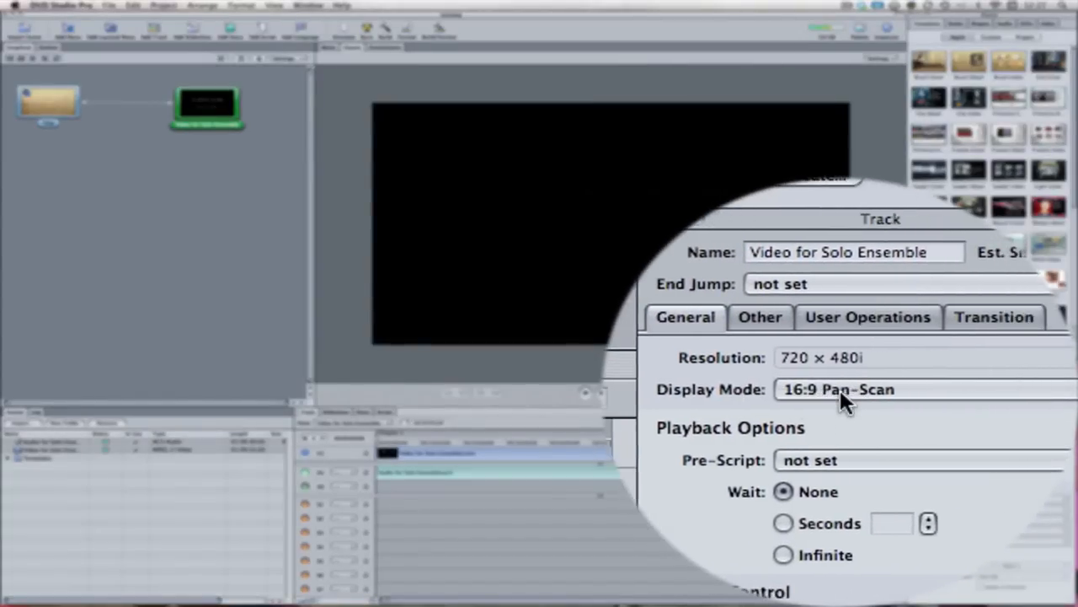
pyautogui.click(839, 389)
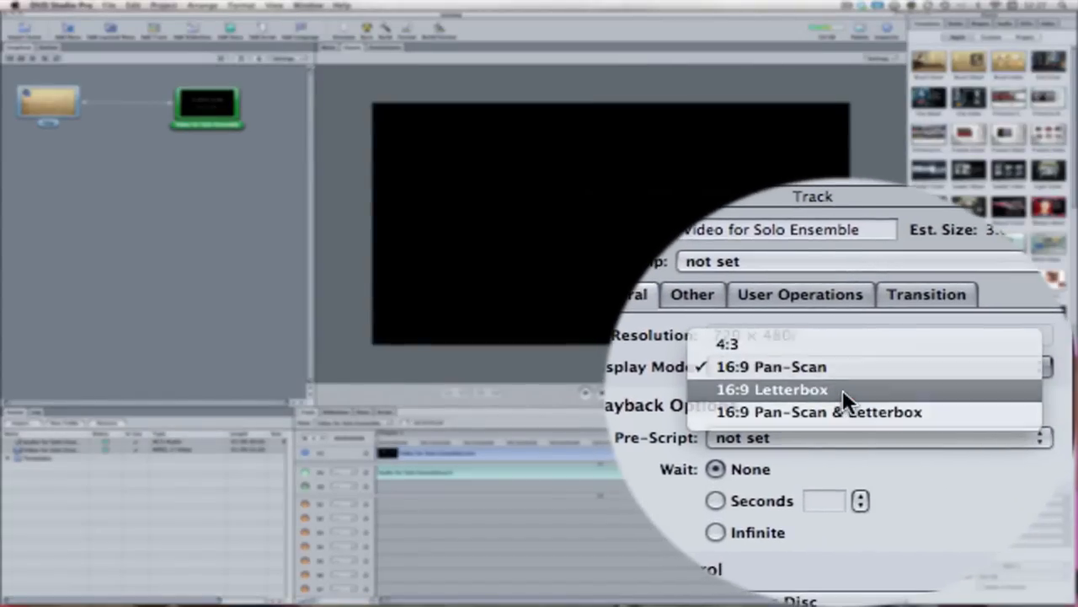
pyautogui.click(772, 388)
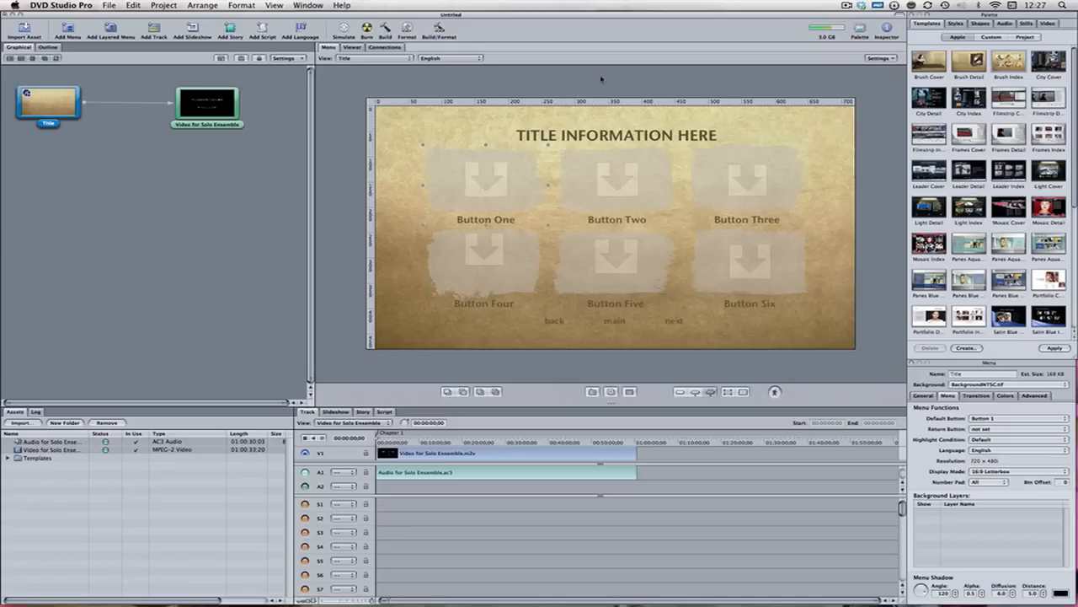
# Replace the menu's placeholder heading with 'My New DVD'
pyautogui.click(617, 135)
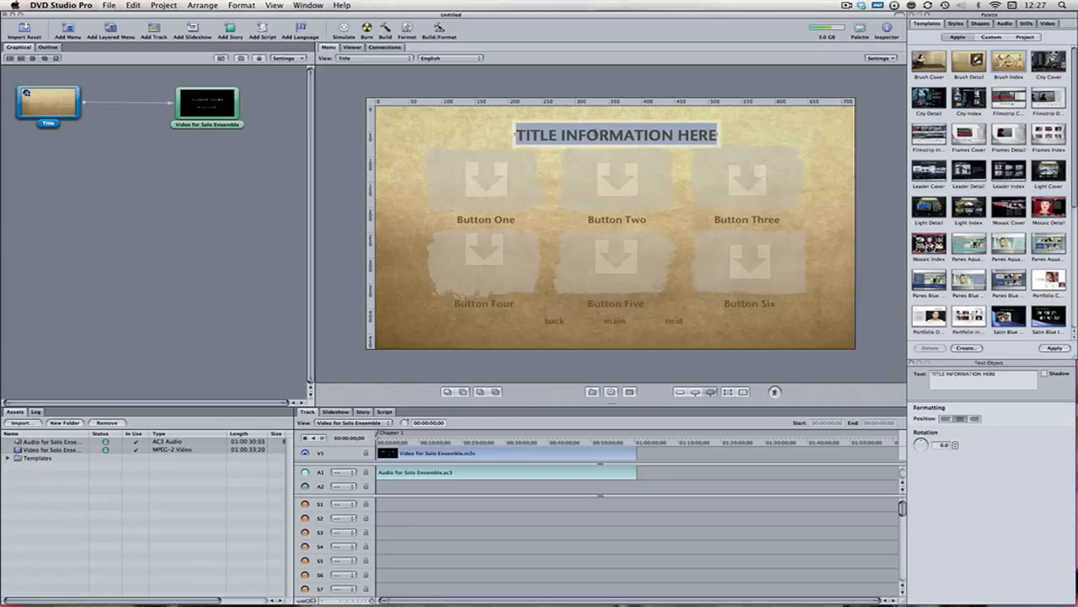
pyautogui.write('My New VD')
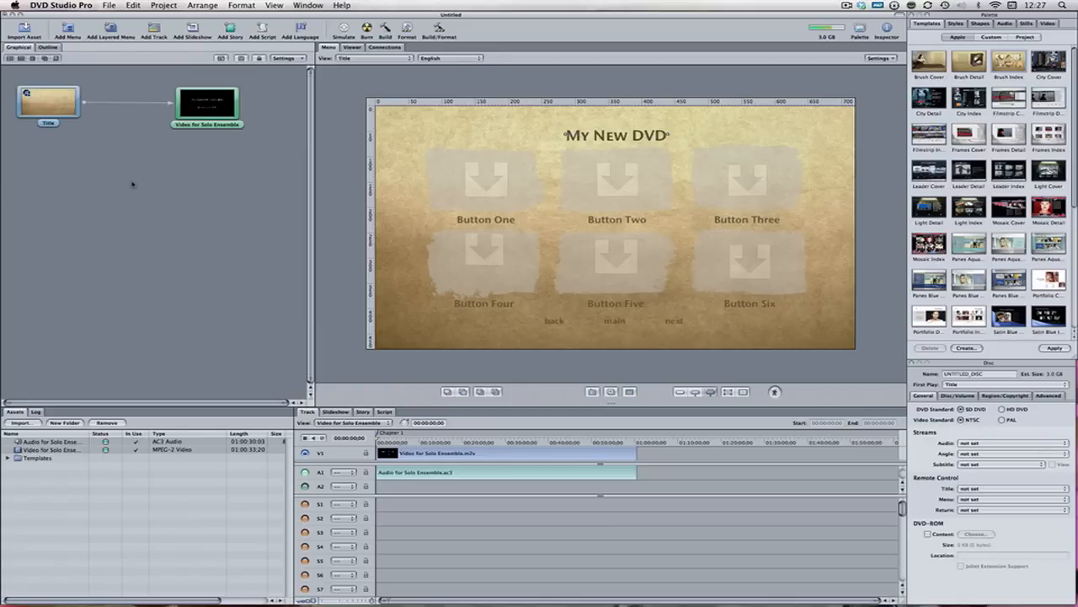
pyautogui.moveTo(508, 185)
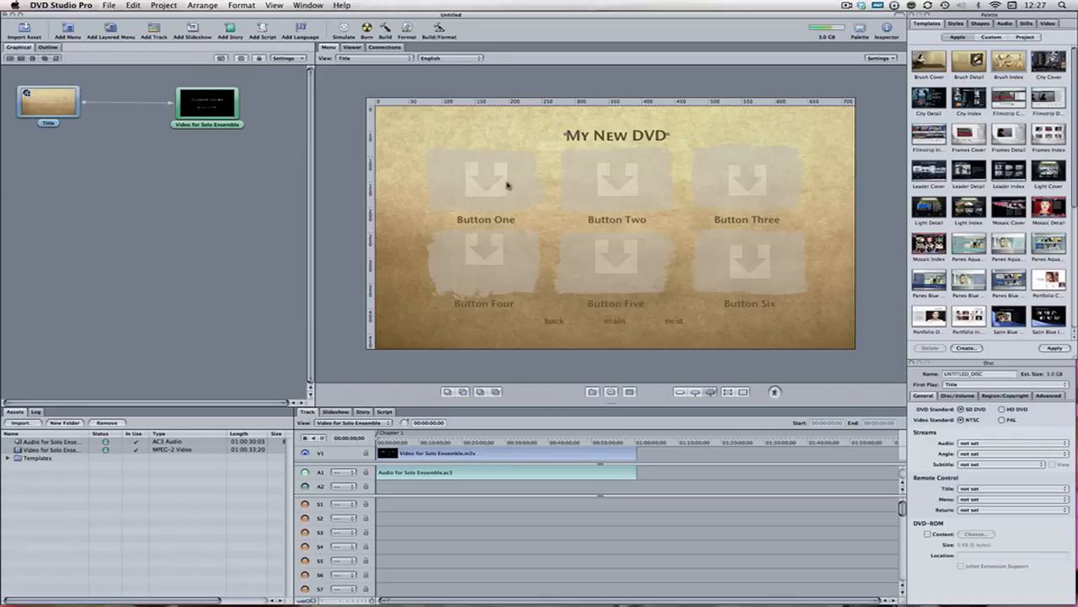
pyautogui.moveTo(497, 212)
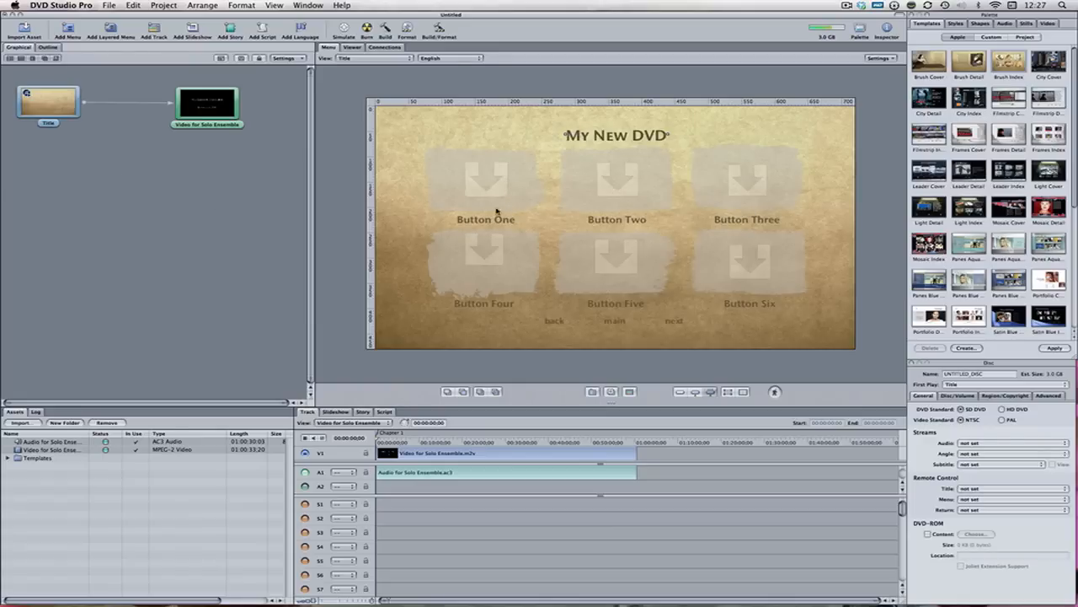
pyautogui.moveTo(492, 174)
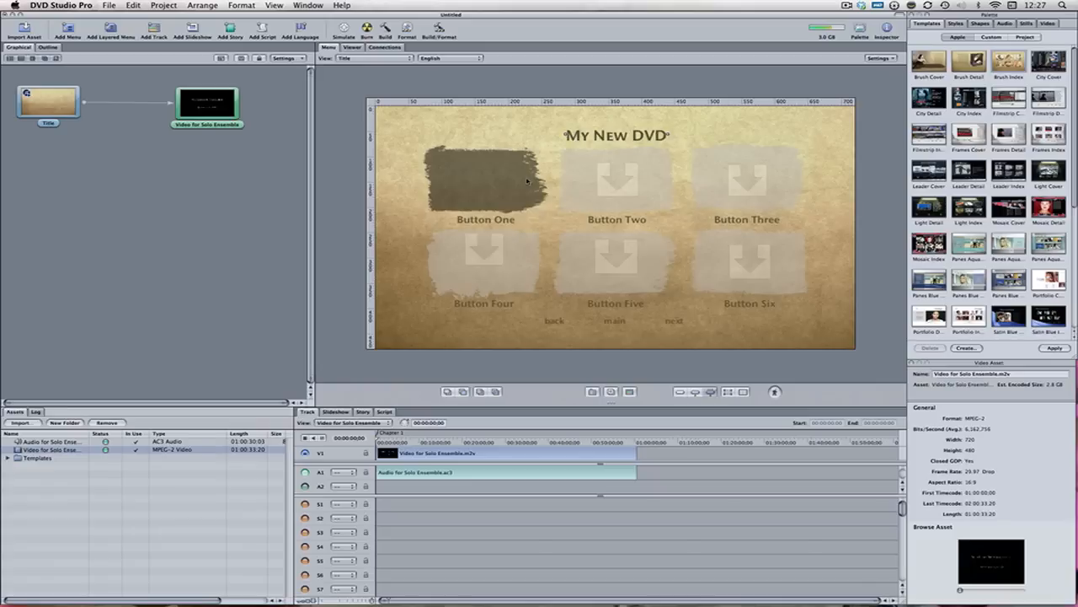
pyautogui.click(343, 30)
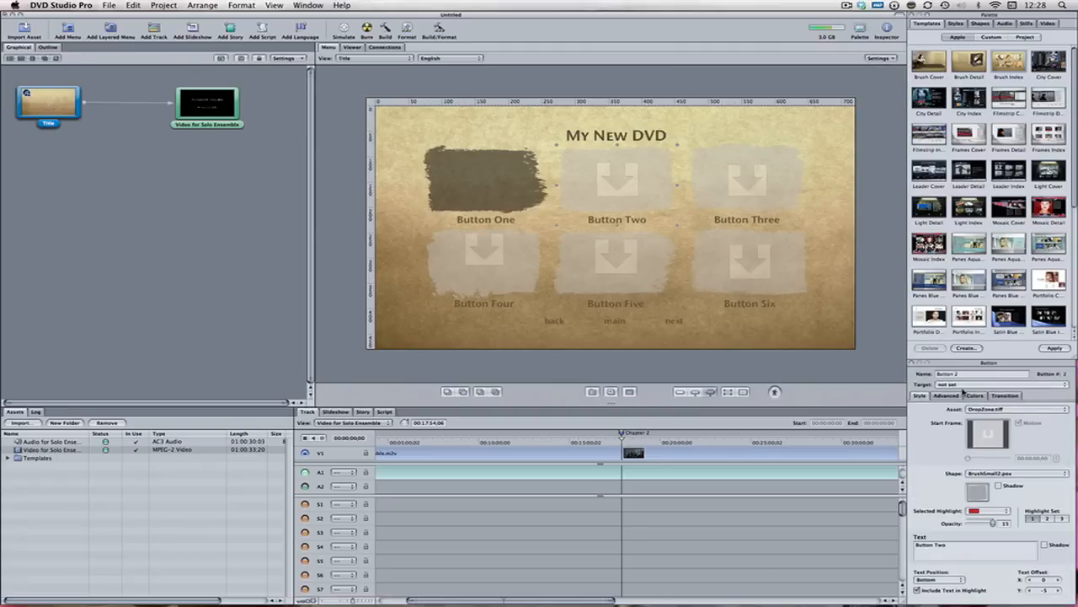
pyautogui.moveTo(617, 186)
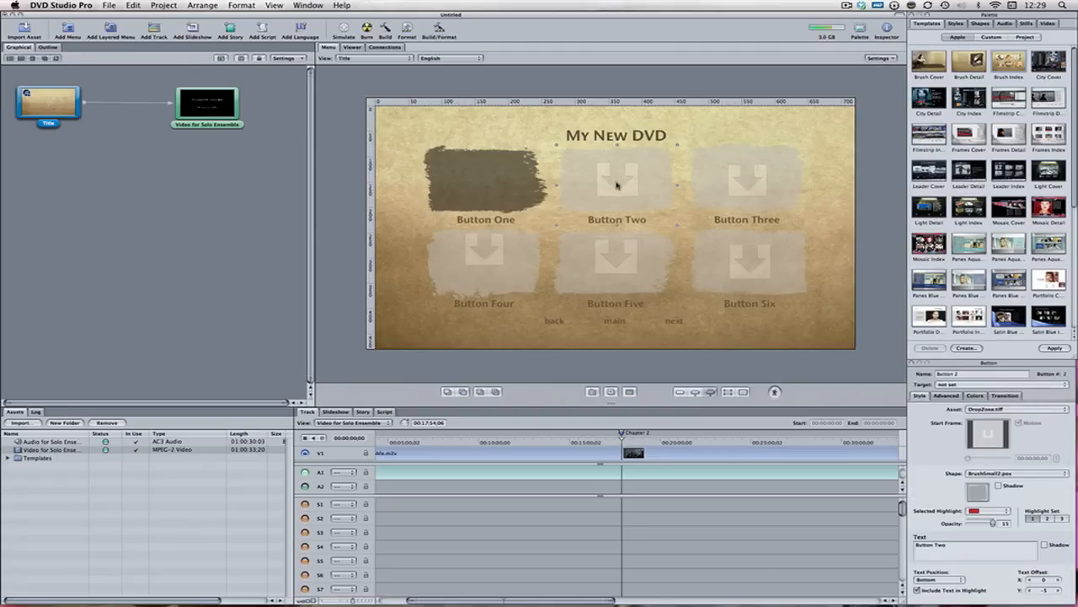
# Target Button Two at Video for Solo Ensemble > Chapter 2
pyautogui.click(977, 384)
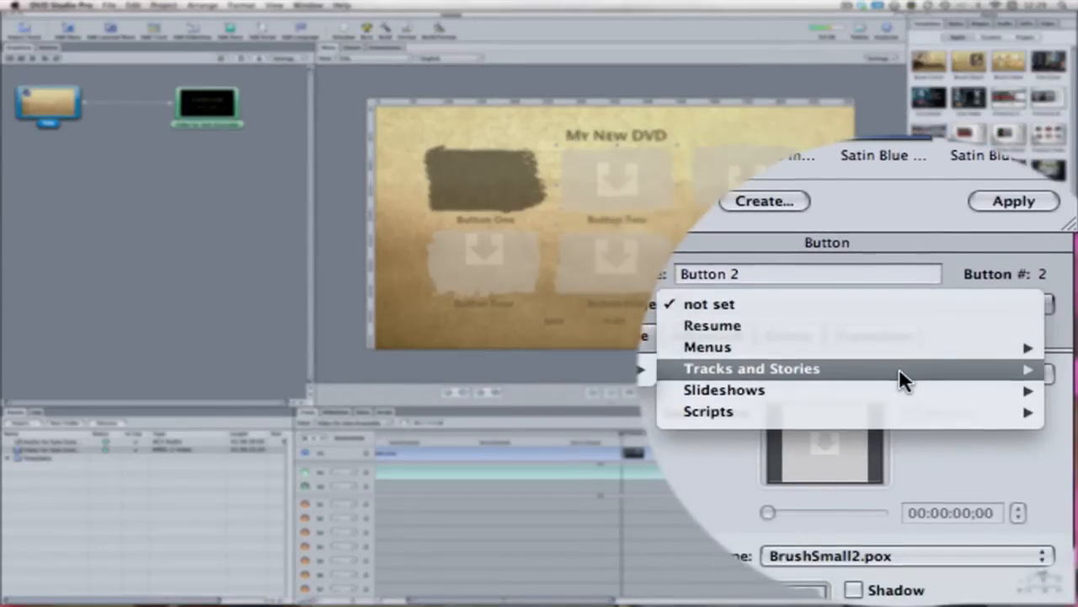
pyautogui.click(751, 367)
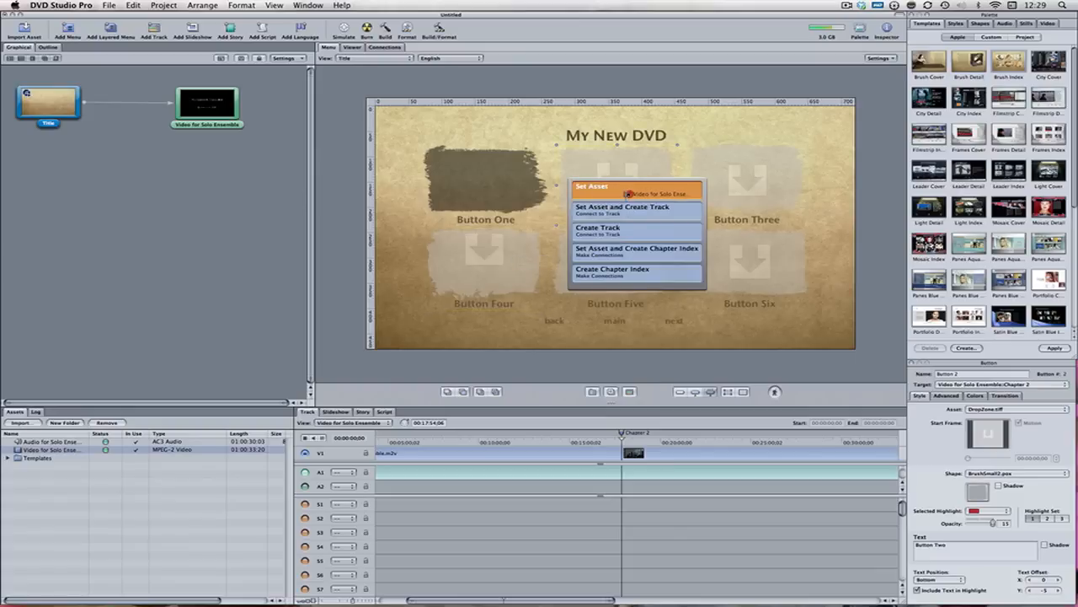
# Set the ensemble video as Button Two's asset and slide to a later thumbnail frame
pyautogui.click(593, 186)
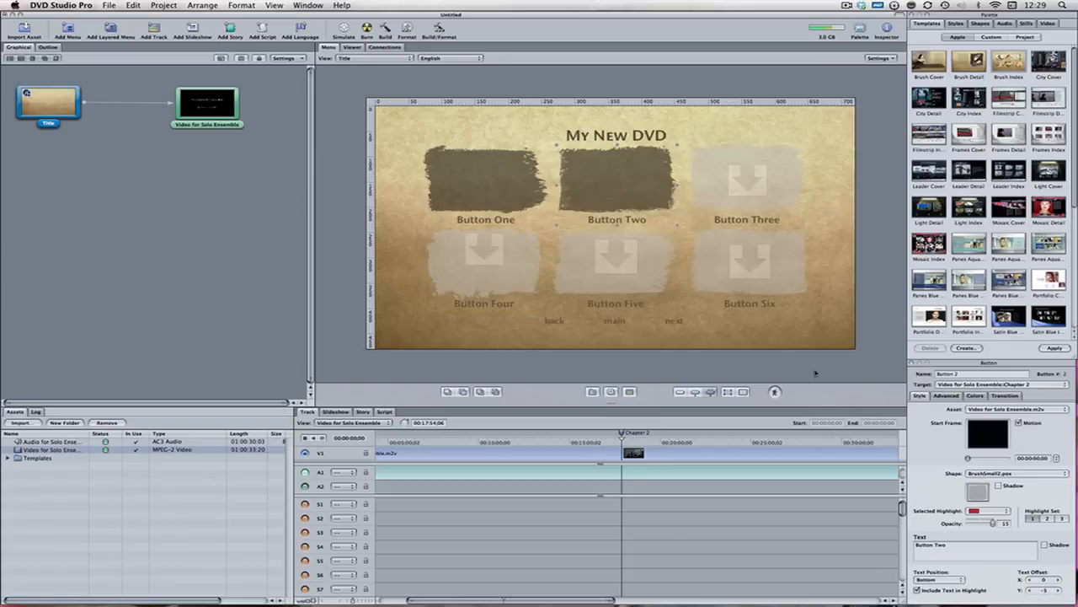
pyautogui.moveTo(670, 234)
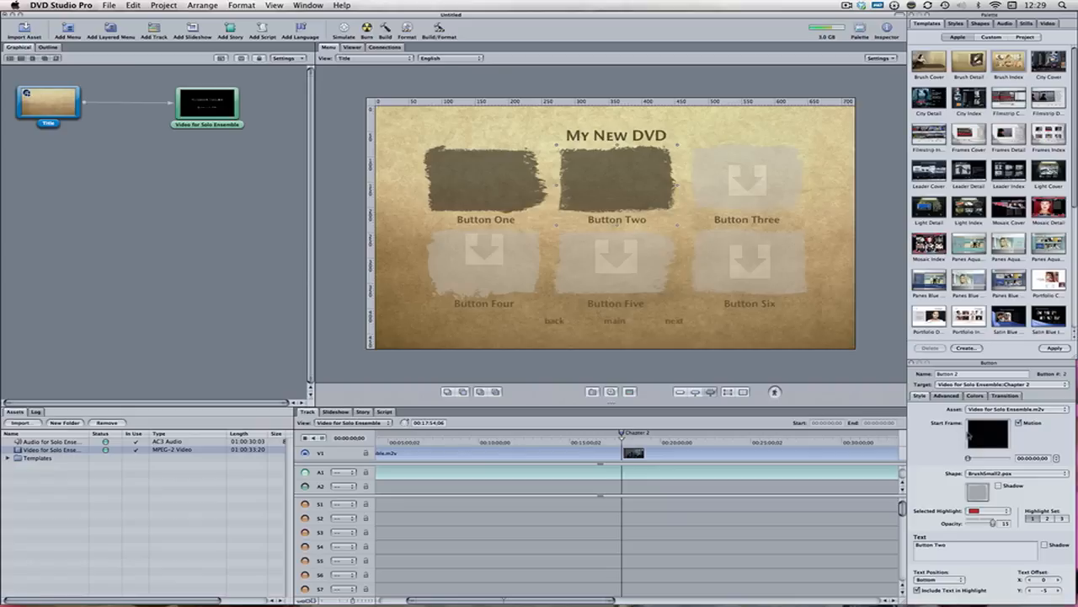
pyautogui.moveTo(994, 458); pyautogui.dragTo(980, 459)
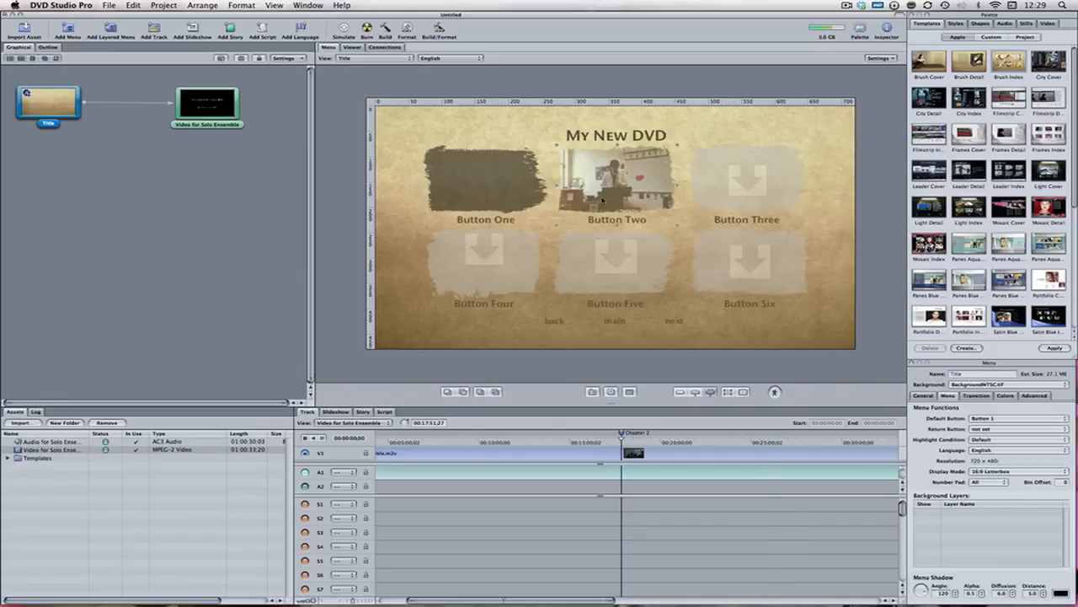
pyautogui.moveTo(822, 303)
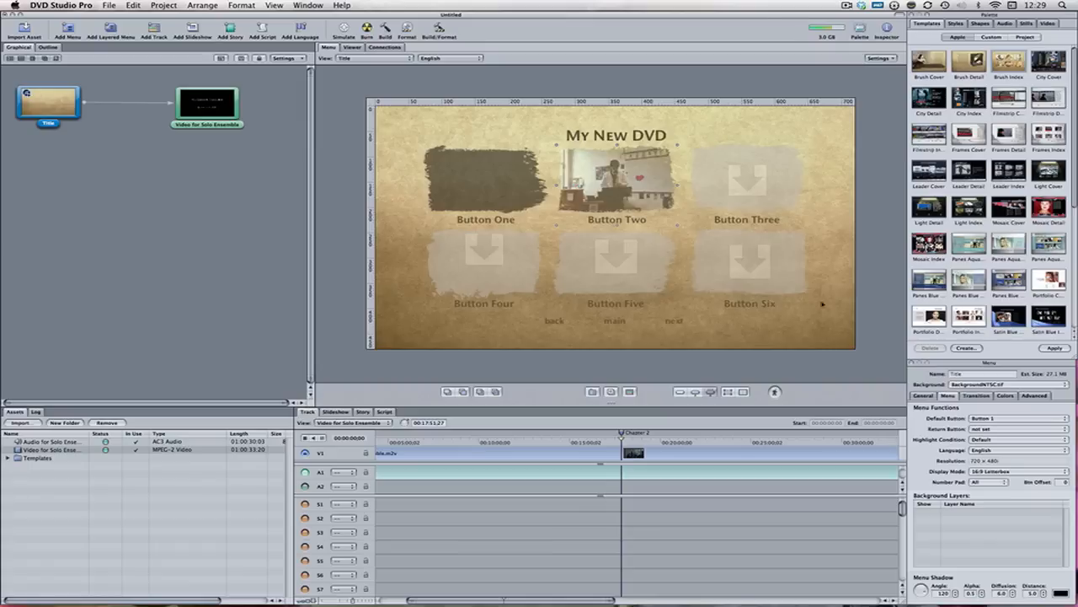
pyautogui.click(616, 177)
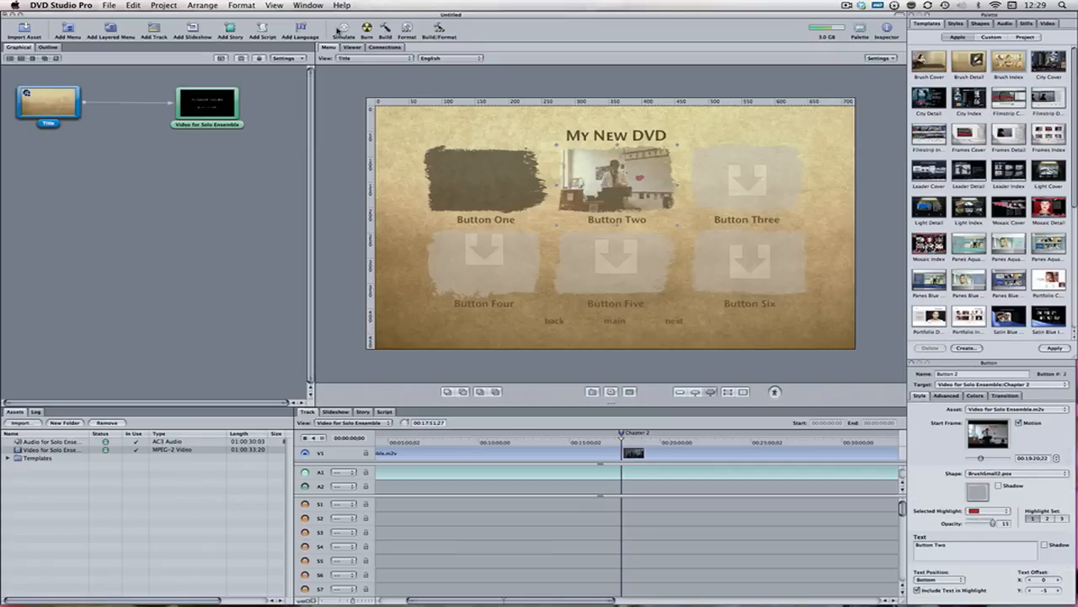
pyautogui.click(344, 30)
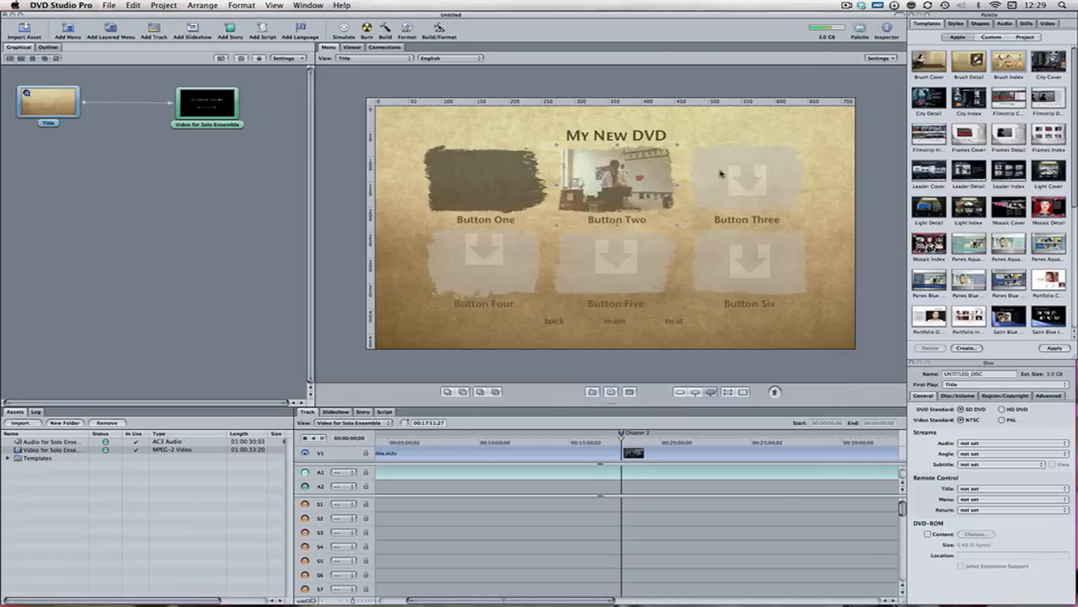
pyautogui.moveTo(465, 266)
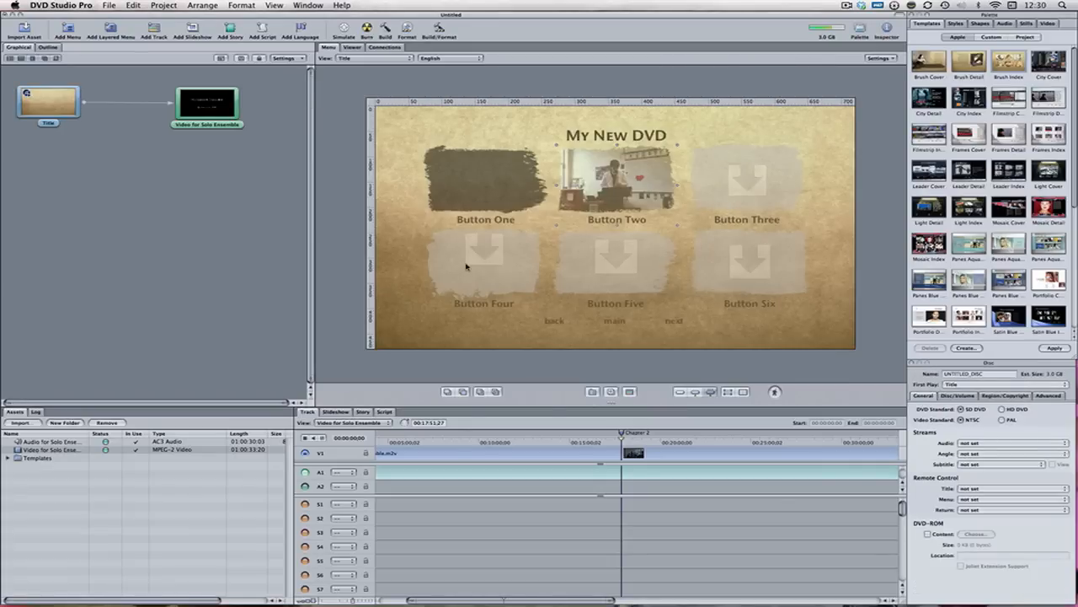
pyautogui.moveTo(485, 253)
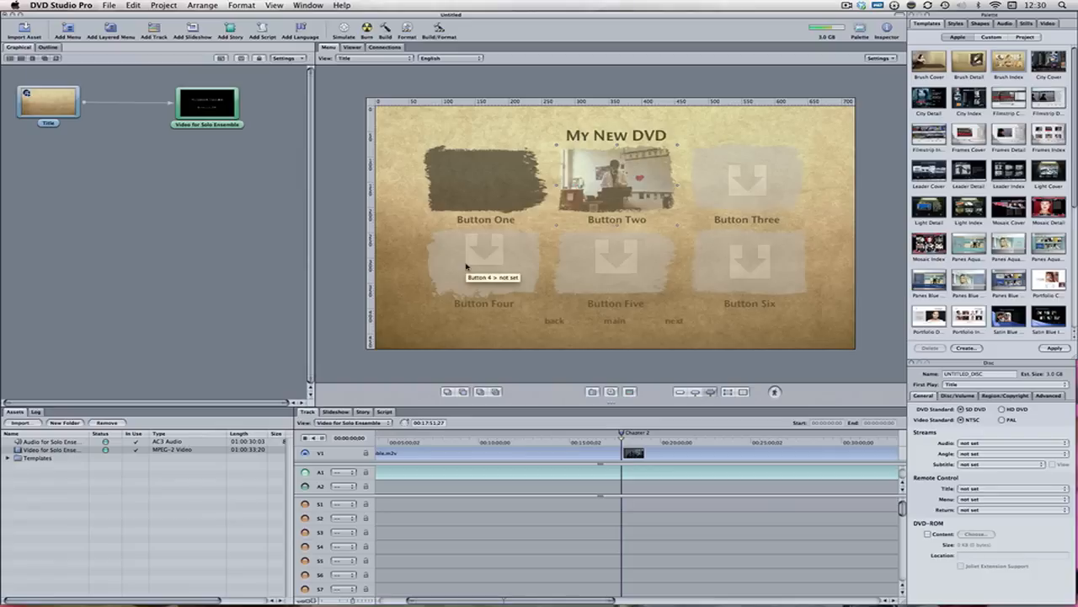